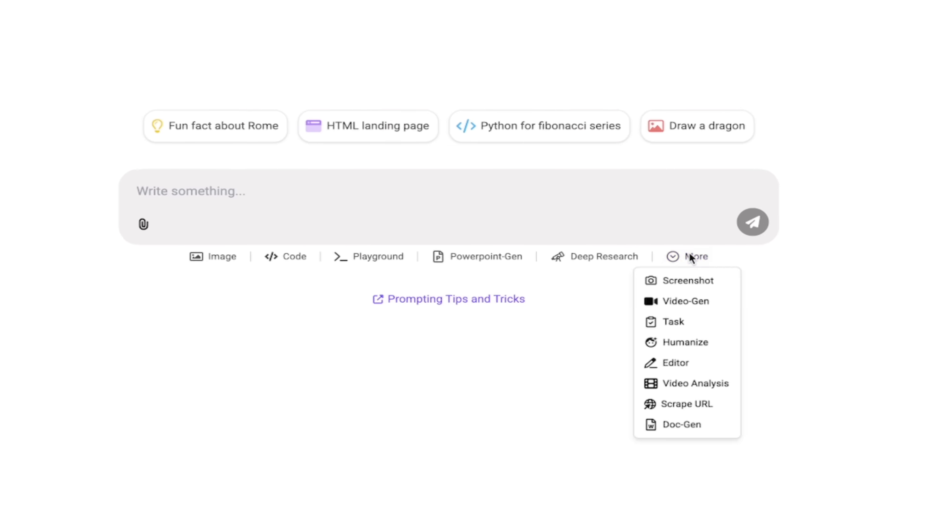
Bring up Video Generation via More > Video-Gen and list the models: Hailuo AI, Luma Labs, Runway, Wan 2.1, Kling, Veo 2
{"action": "left_click", "coordinate": [685, 301]}
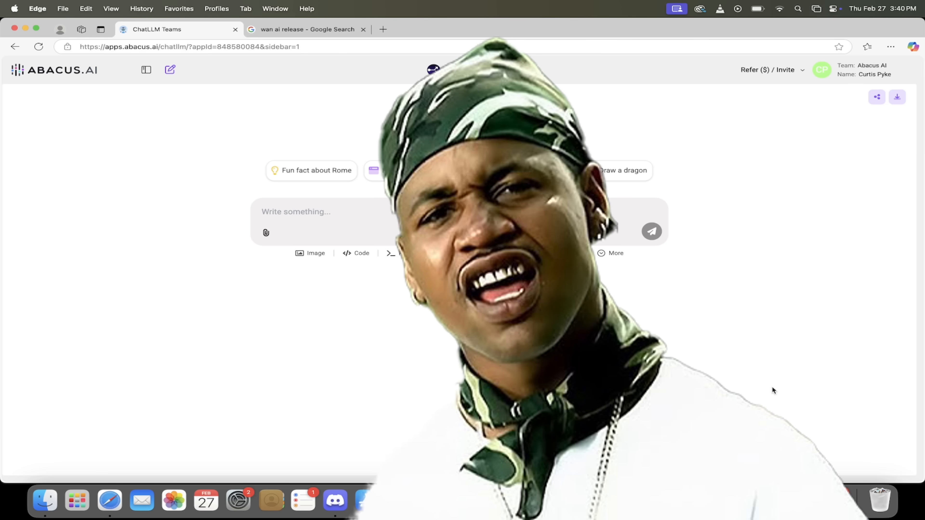
{"action": "left_click", "coordinate": [615, 253]}
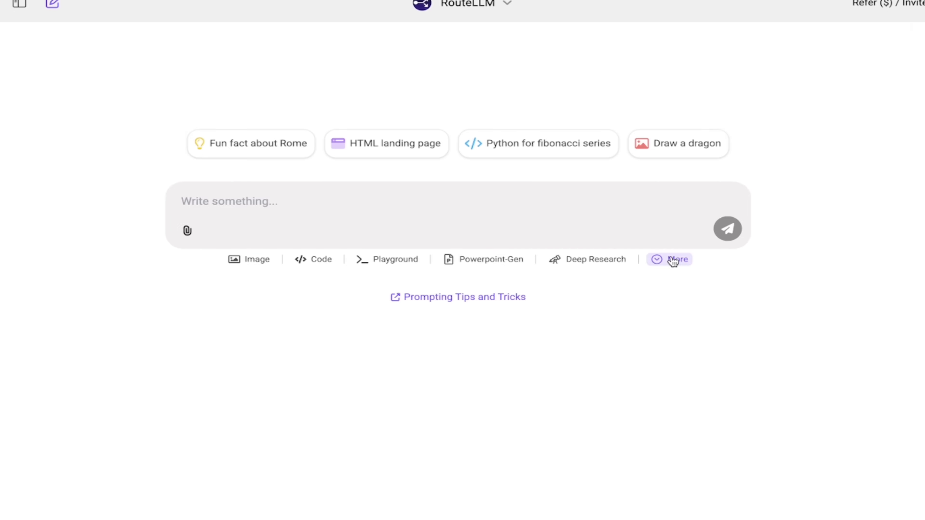
{"action": "left_click", "coordinate": [669, 260]}
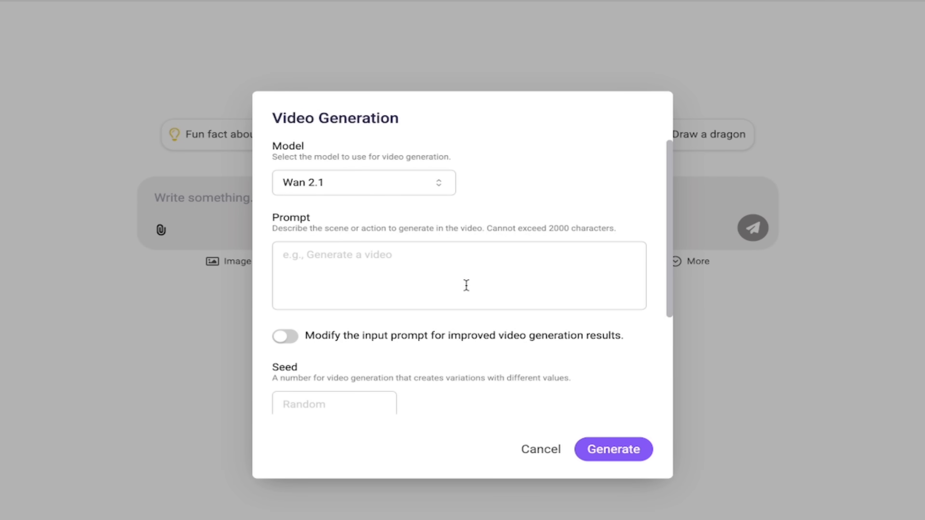
{"action": "mouse_move", "coordinate": [387, 202]}
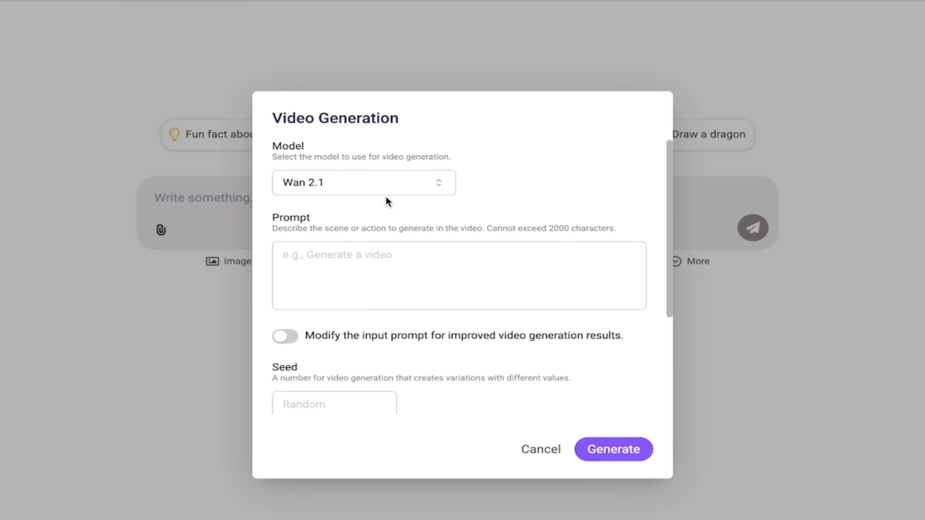
{"action": "left_click", "coordinate": [363, 182]}
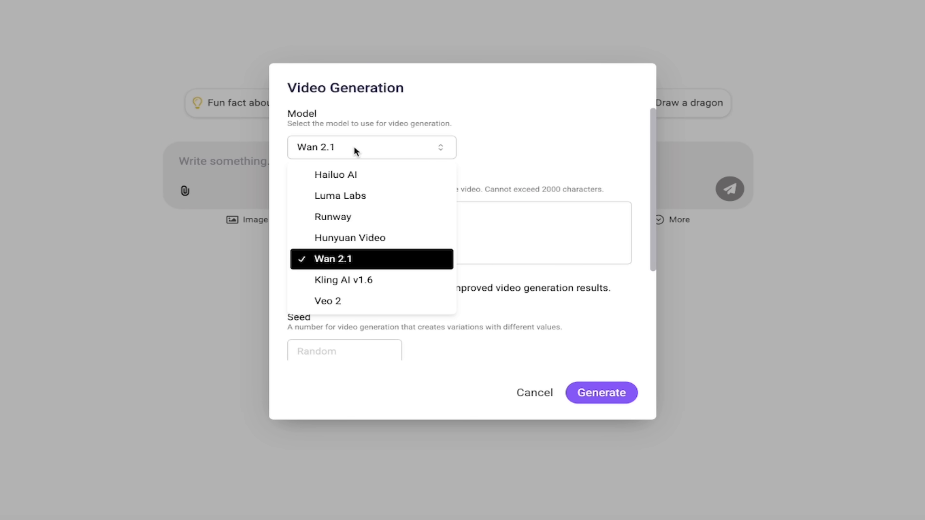
{"action": "mouse_move", "coordinate": [355, 260]}
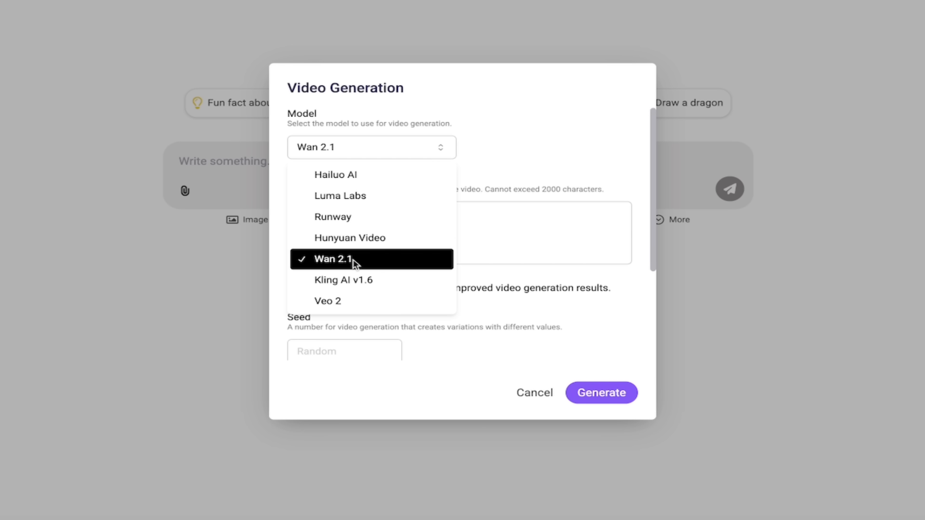
{"action": "mouse_move", "coordinate": [366, 263]}
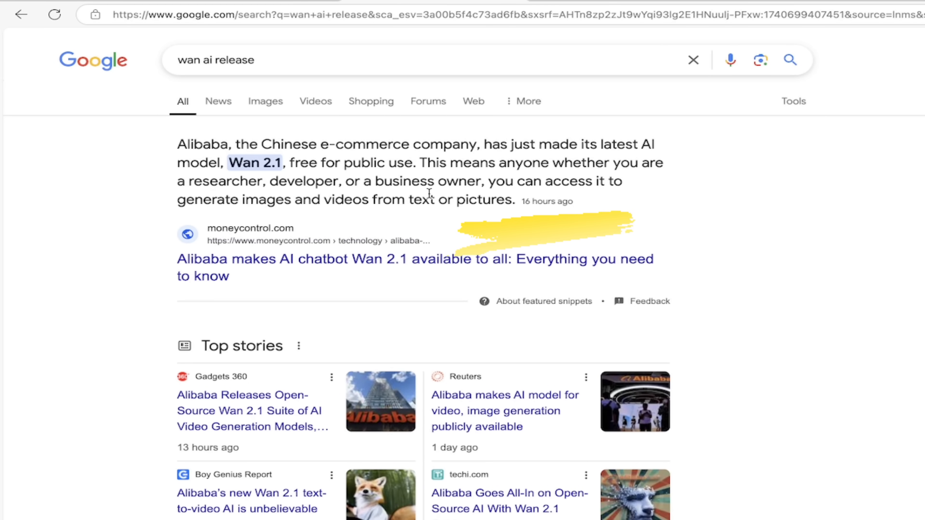
{"action": "left_click", "coordinate": [363, 155]}
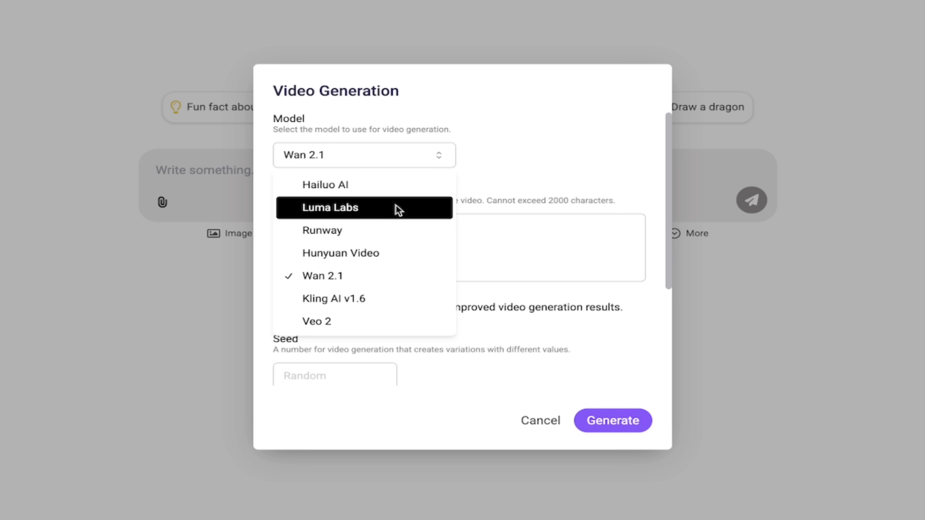
{"action": "mouse_move", "coordinate": [363, 299]}
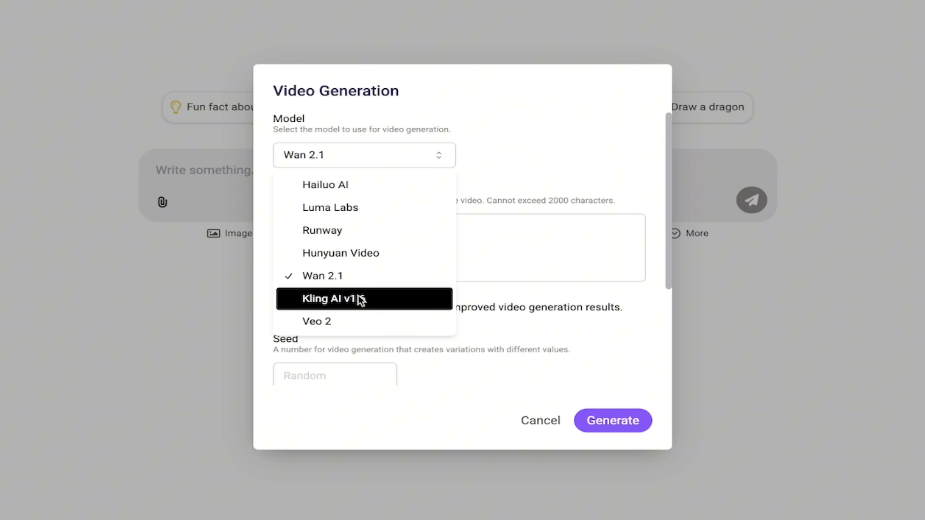
{"action": "mouse_move", "coordinate": [383, 321]}
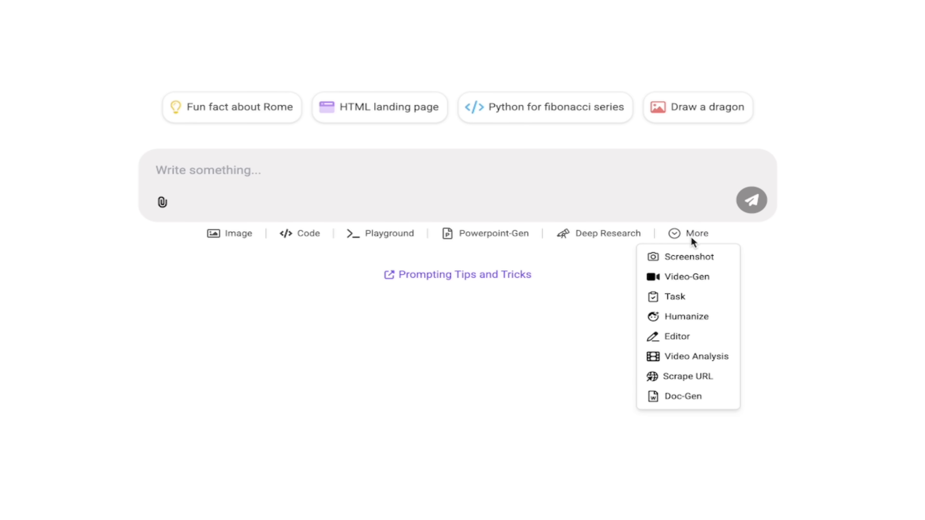
Bring up Image Generation with FLUX 1.1 [pro] Ultra and list the available image models
{"action": "left_click", "coordinate": [239, 233]}
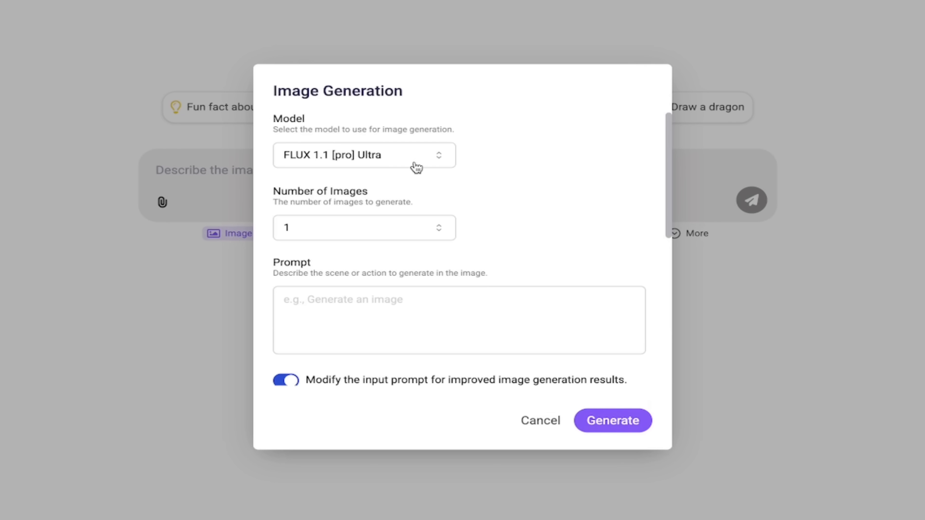
{"action": "left_click", "coordinate": [364, 155]}
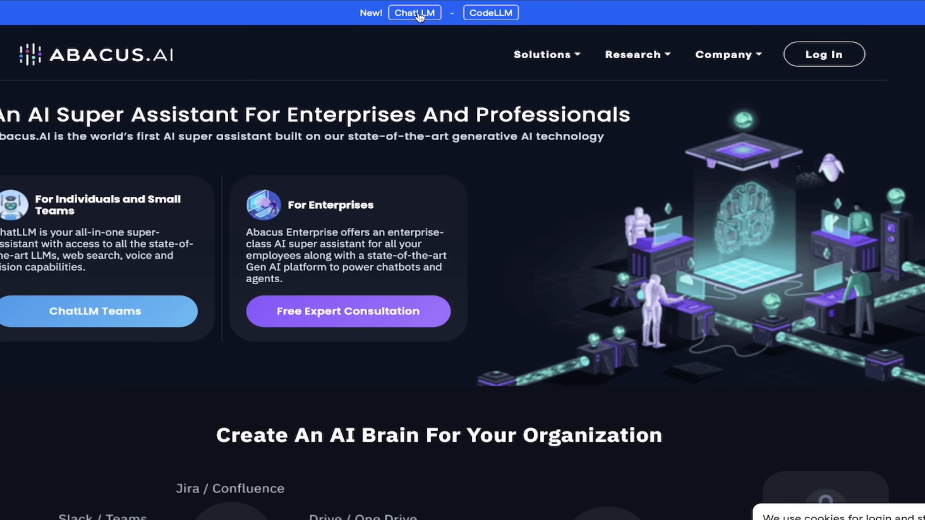
Go to the ChatLLM Teams page on abacus.ai and browse its features and $10 per user pricing
{"action": "left_click", "coordinate": [414, 13]}
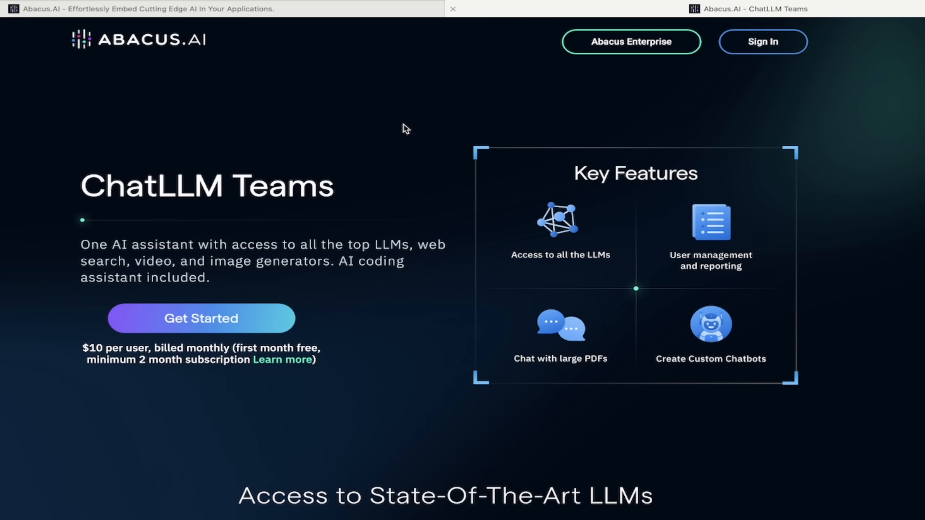
{"action": "mouse_move", "coordinate": [418, 165]}
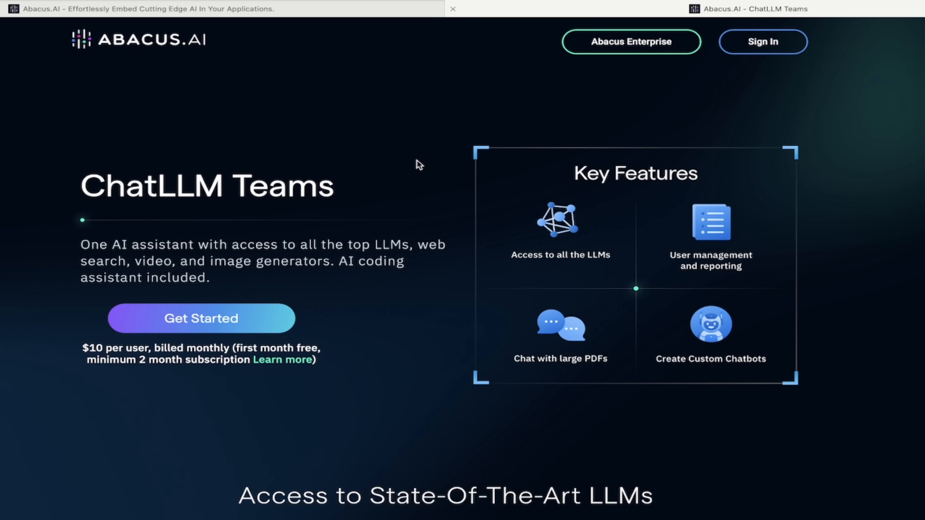
{"action": "mouse_move", "coordinate": [382, 200]}
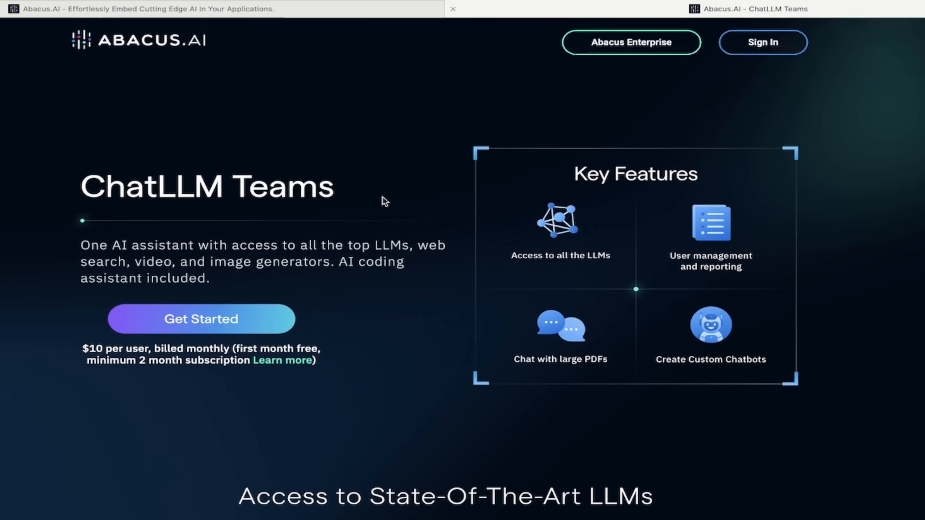
{"action": "mouse_move", "coordinate": [381, 226]}
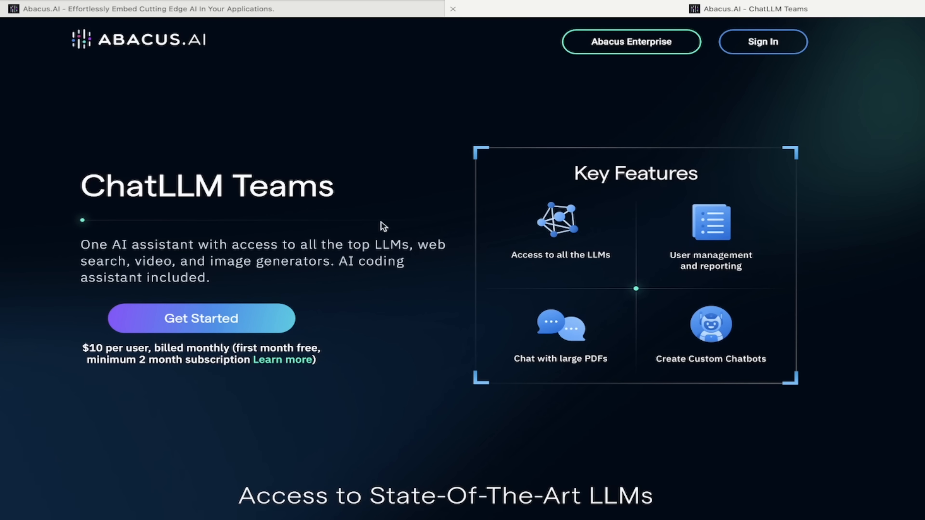
{"action": "mouse_move", "coordinate": [339, 173]}
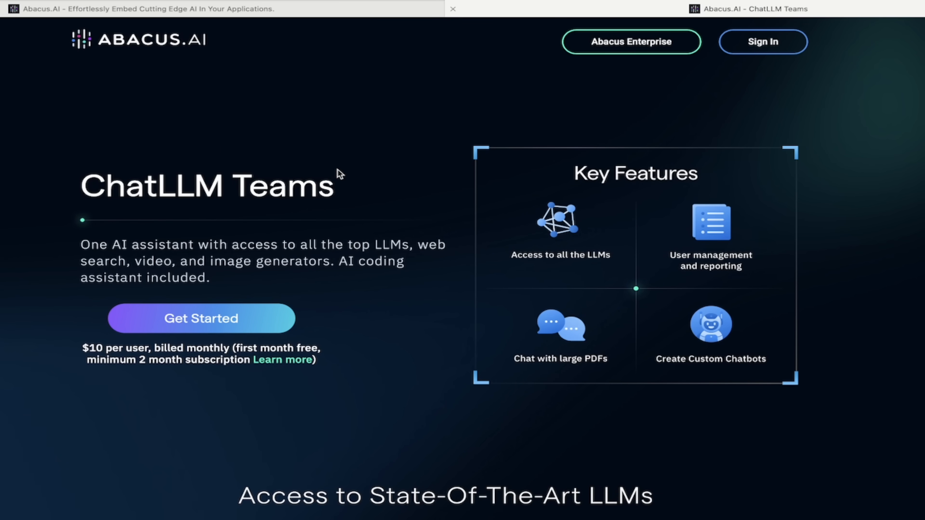
{"action": "scroll", "scroll_direction": "down", "scroll_amount": 3}
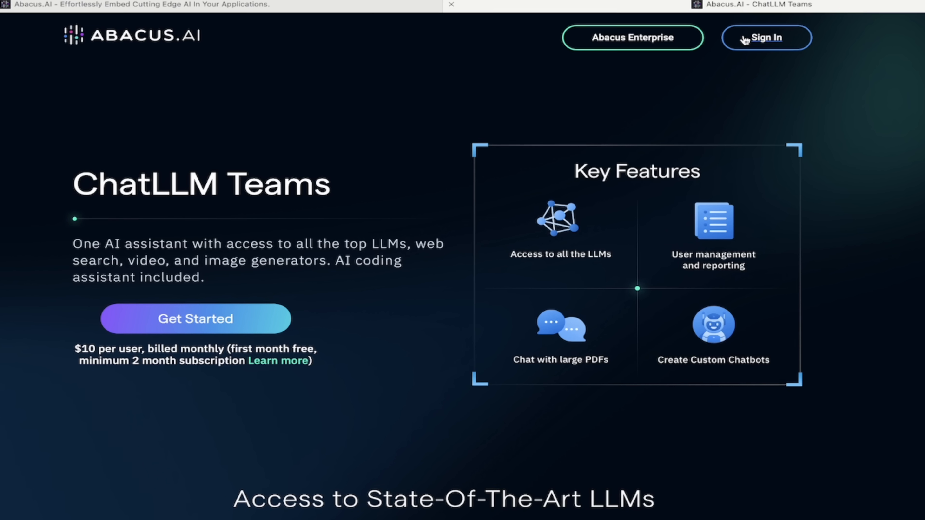
Sign in to the chat app and browse the bot list, keeping RouteLLM as the model
{"action": "left_click", "coordinate": [765, 37]}
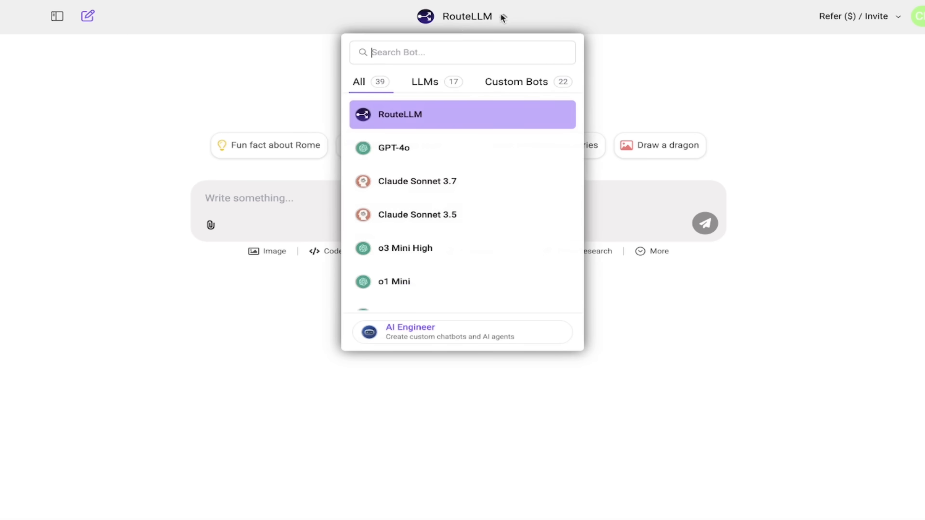
{"action": "mouse_move", "coordinate": [445, 148]}
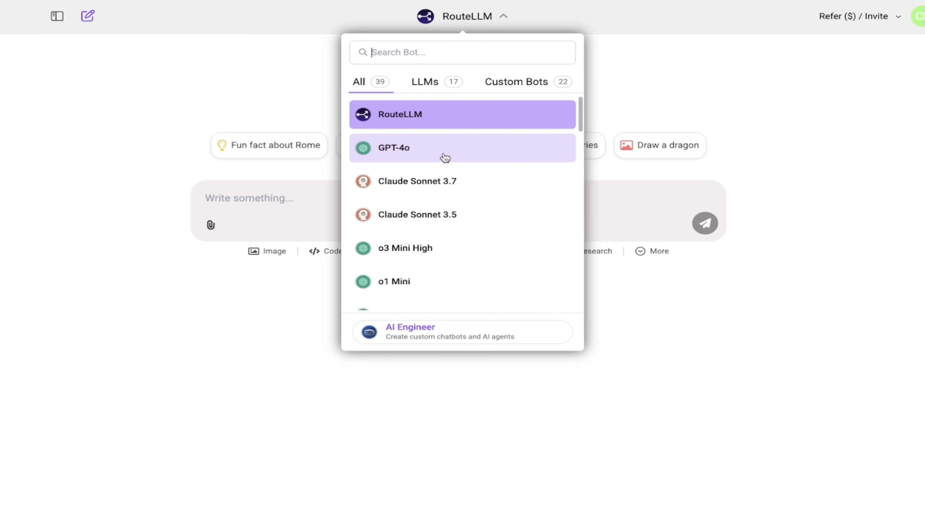
{"action": "mouse_move", "coordinate": [462, 181]}
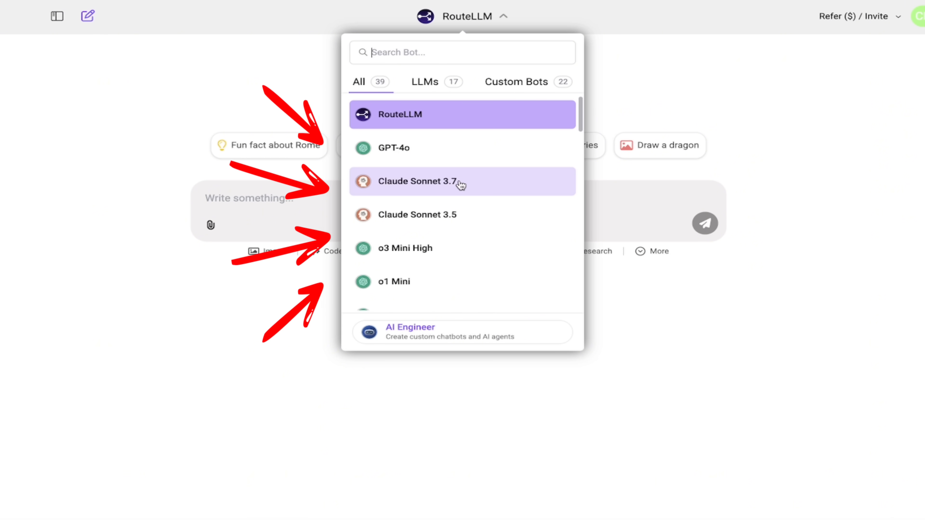
{"action": "scroll", "scroll_direction": "down", "scroll_amount": 3}
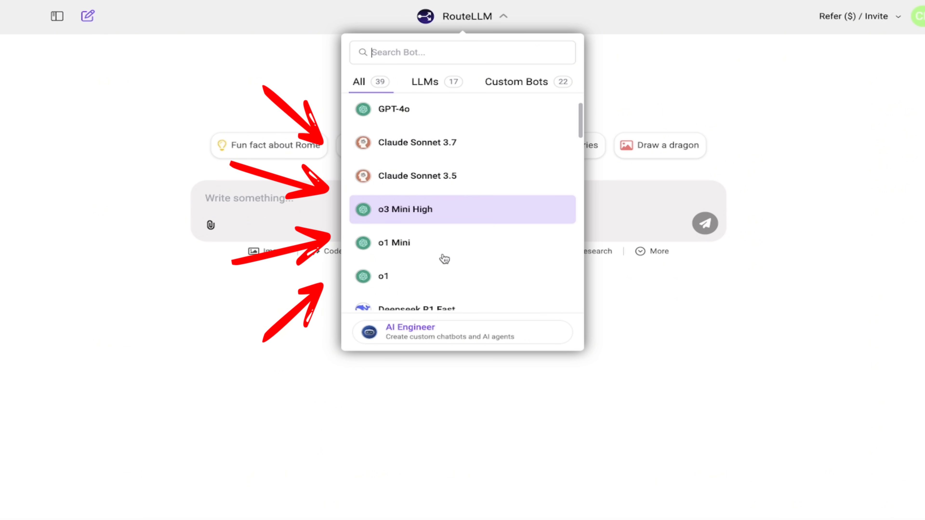
{"action": "scroll", "scroll_direction": "down", "scroll_amount": 3}
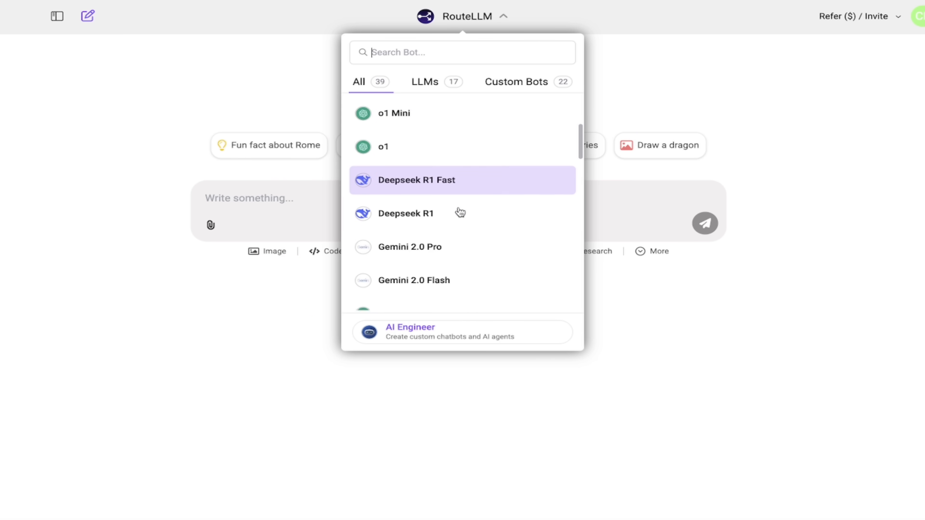
{"action": "scroll", "scroll_direction": "down", "scroll_amount": 3}
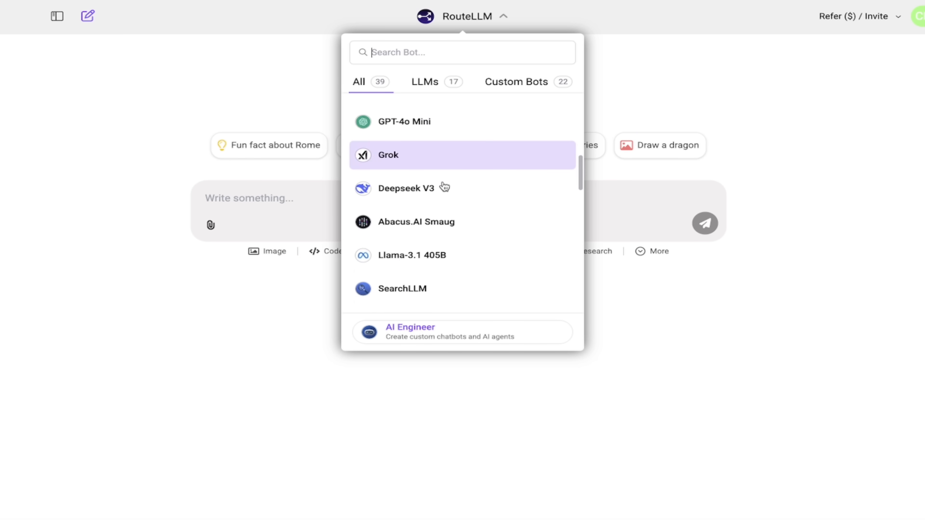
{"action": "scroll", "scroll_direction": "down", "scroll_amount": 3}
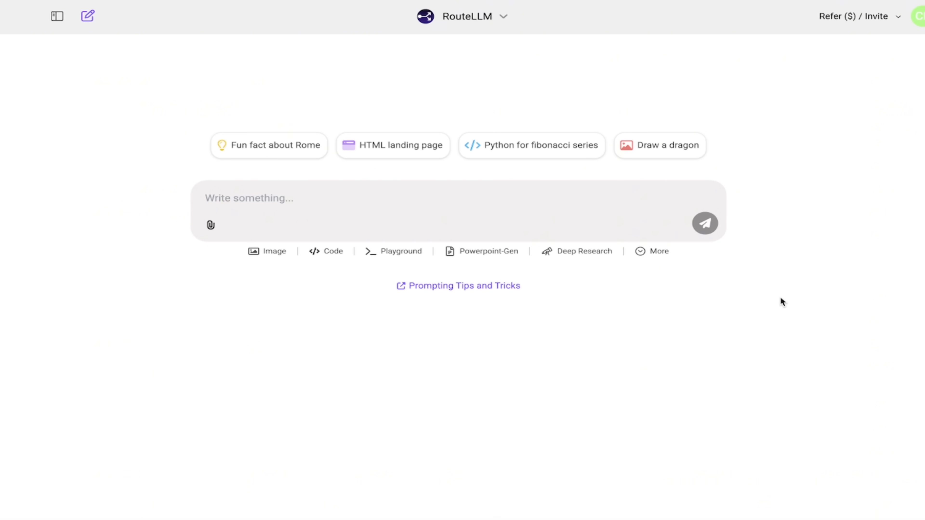
{"action": "mouse_move", "coordinate": [751, 287]}
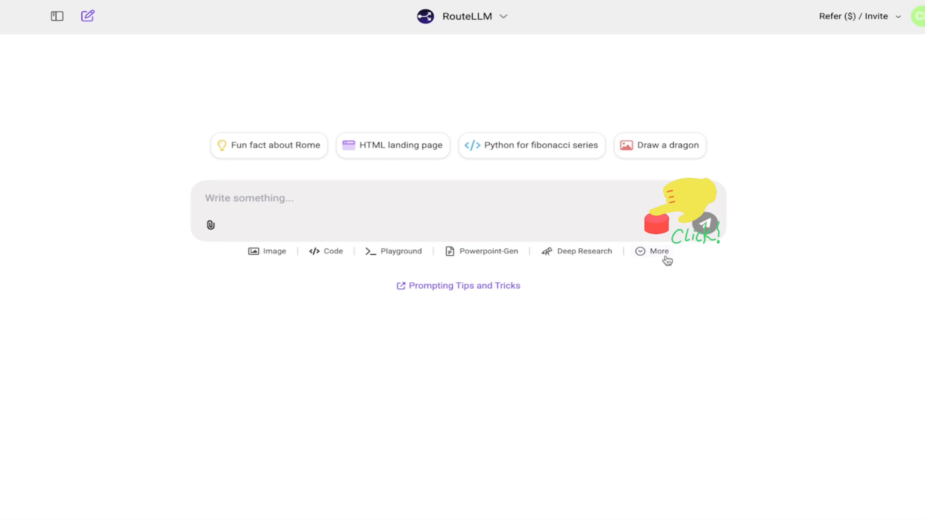
Start a video generation via More > Video-Gen and keep Wan 2.1 as the model
{"action": "left_click", "coordinate": [658, 251]}
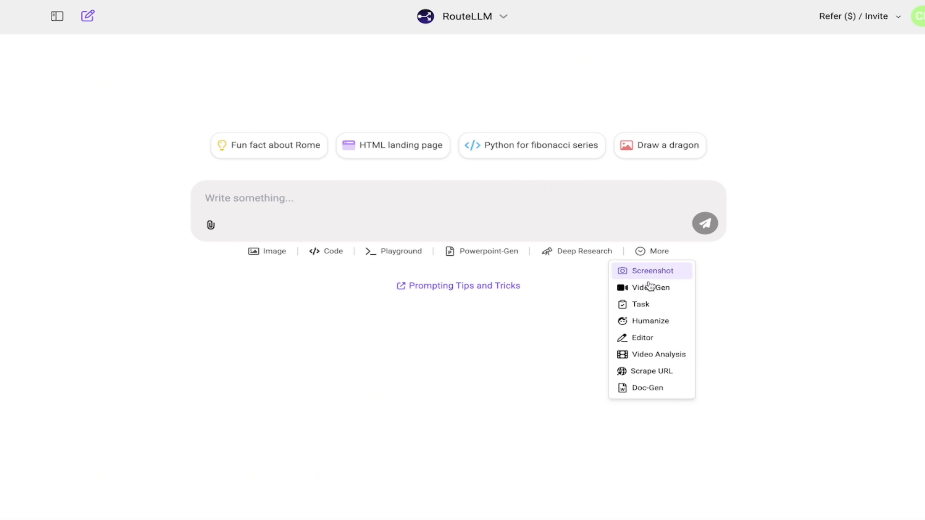
{"action": "mouse_move", "coordinate": [649, 287]}
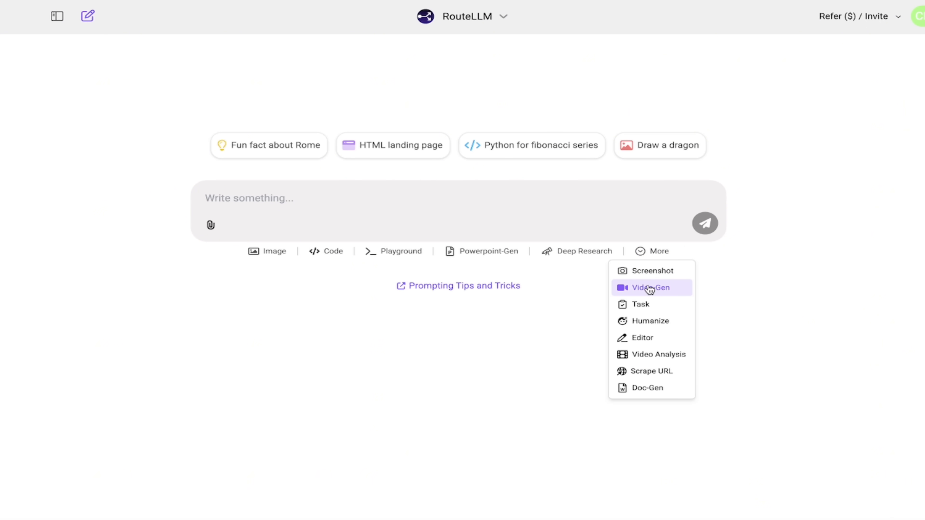
{"action": "left_click", "coordinate": [651, 288]}
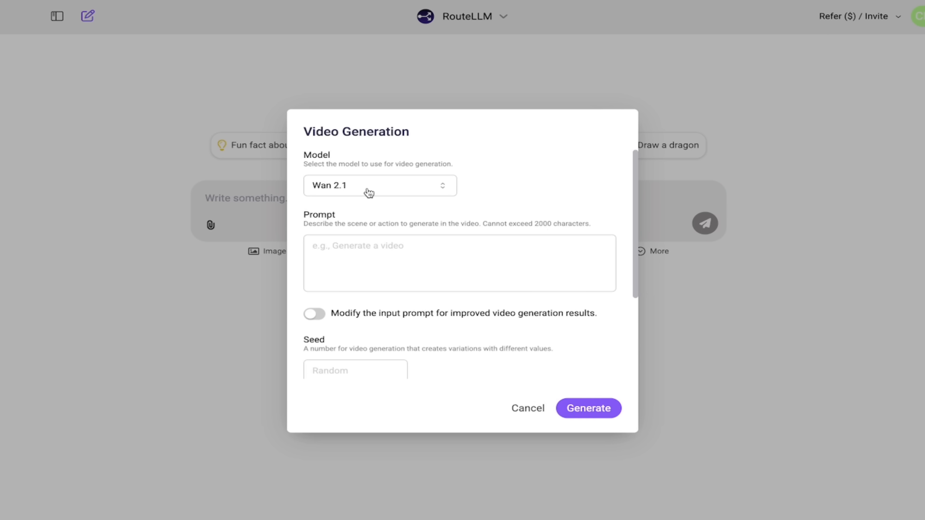
{"action": "left_click", "coordinate": [379, 185]}
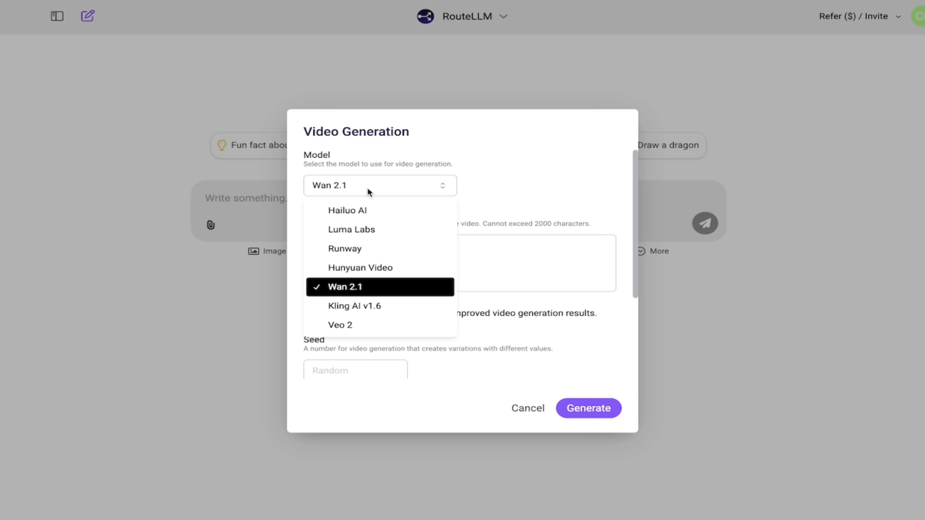
{"action": "mouse_move", "coordinate": [348, 284]}
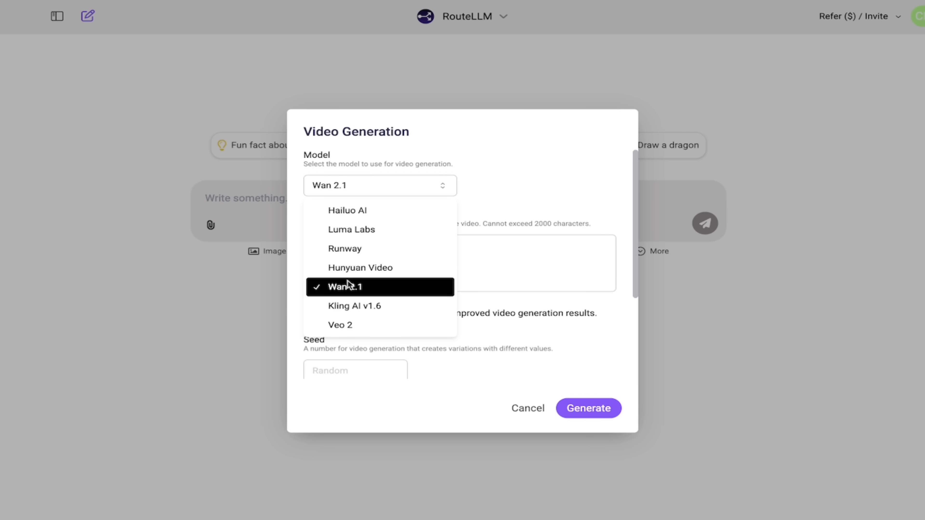
{"action": "mouse_move", "coordinate": [353, 291]}
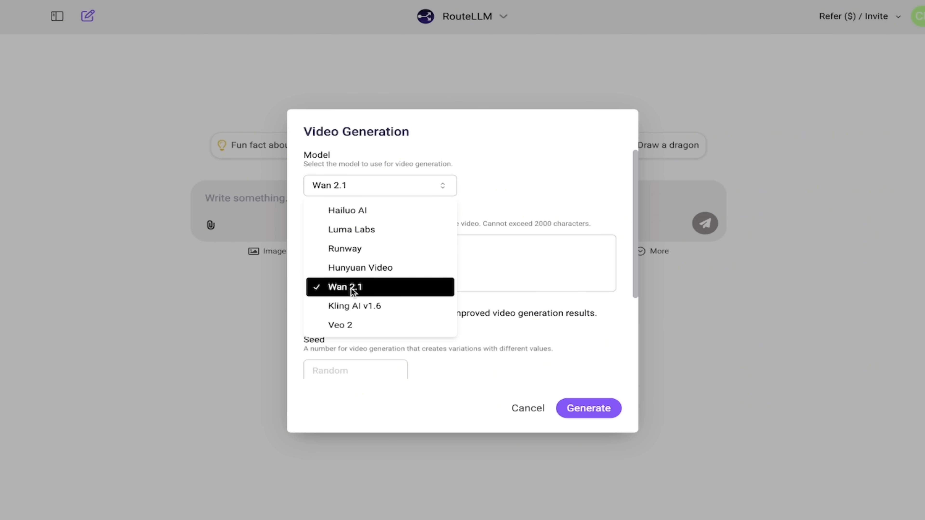
{"action": "left_click", "coordinate": [345, 287]}
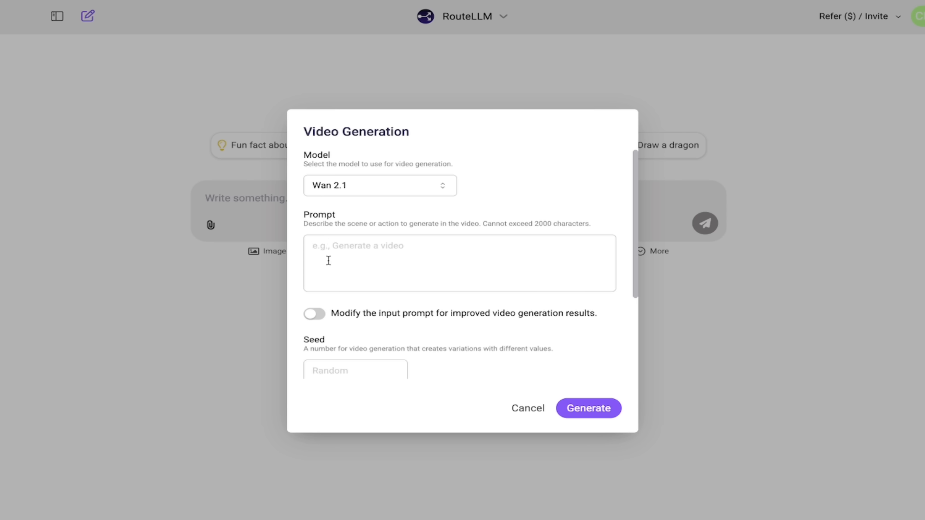
Enter the prompt 'French bulldog reading a book.' correcting a typo along the way
{"action": "type", "text": "French vbrulldo"}
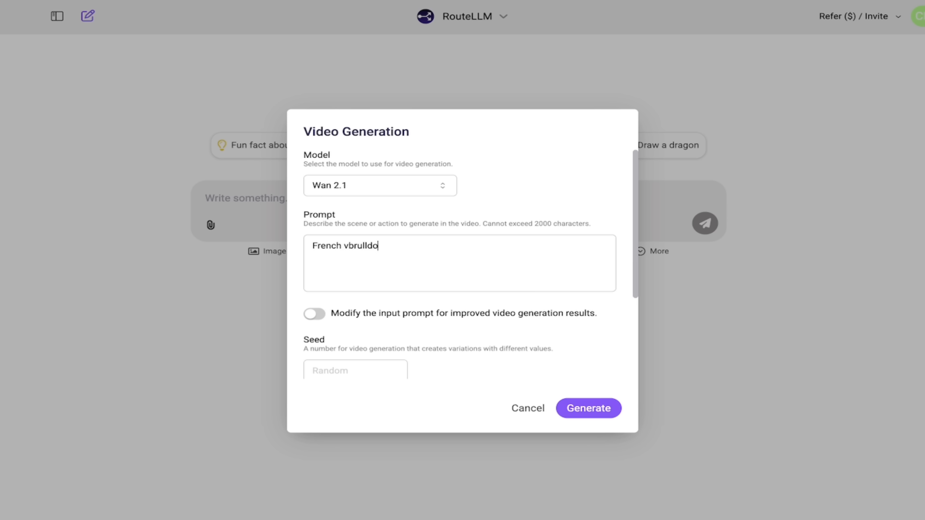
{"action": "key", "text": "Backspace"}
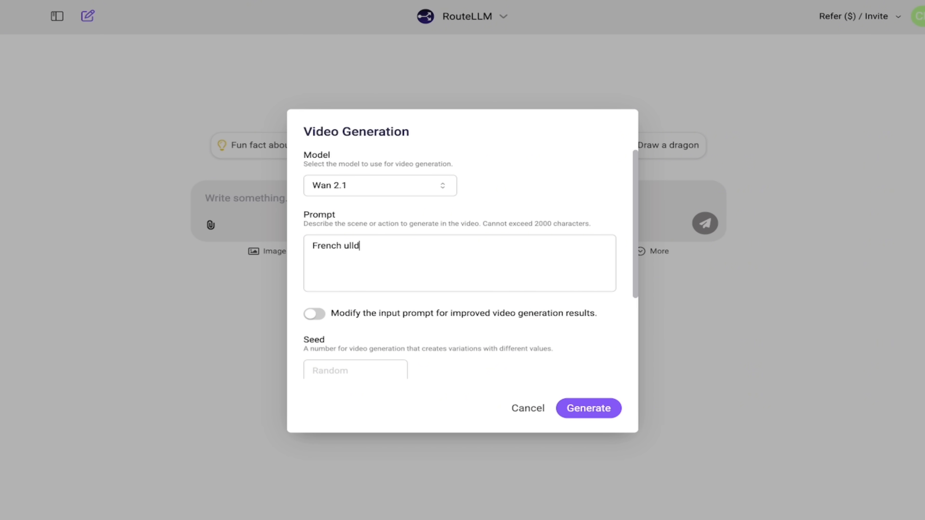
{"action": "type", "text": "bulldog readin"}
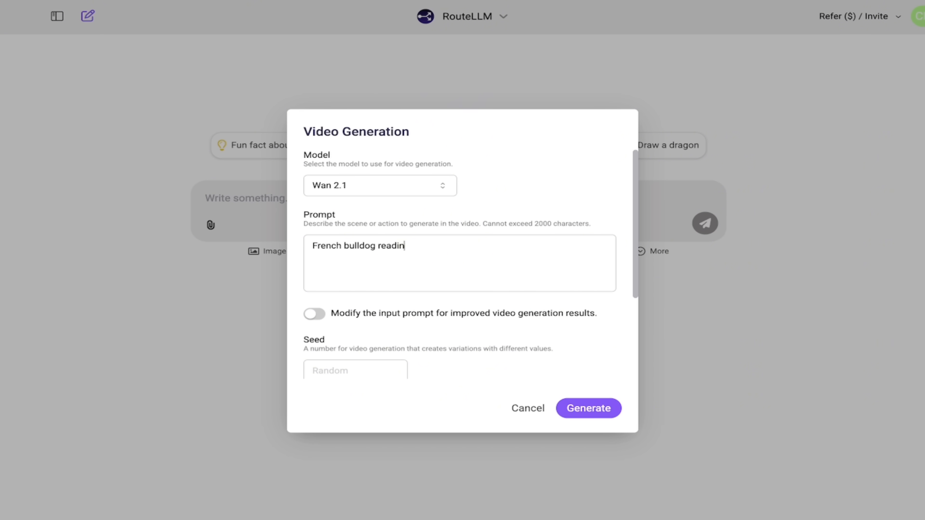
{"action": "type", "text": "g a book."}
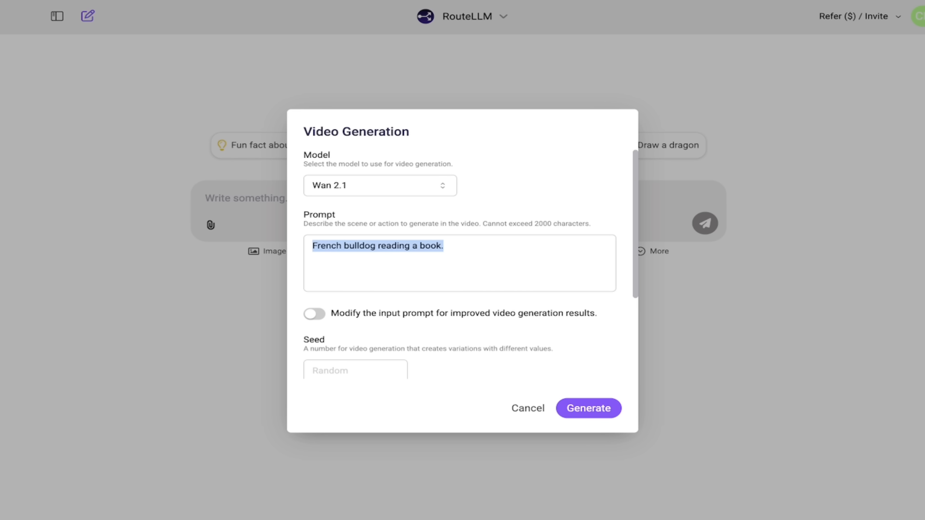
Enable automatic prompt improvement and set the resolution to 580p
{"action": "scroll", "scroll_direction": "down", "scroll_amount": 3}
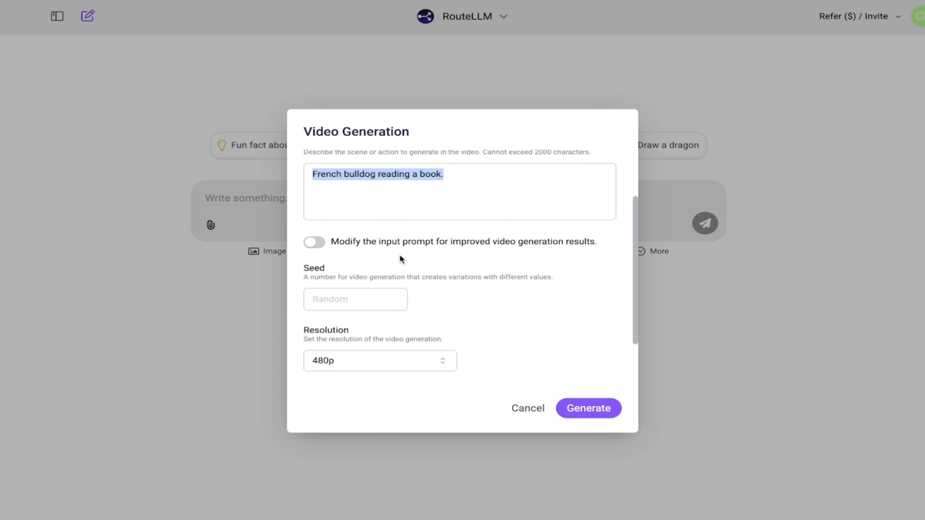
{"action": "left_click", "coordinate": [314, 242]}
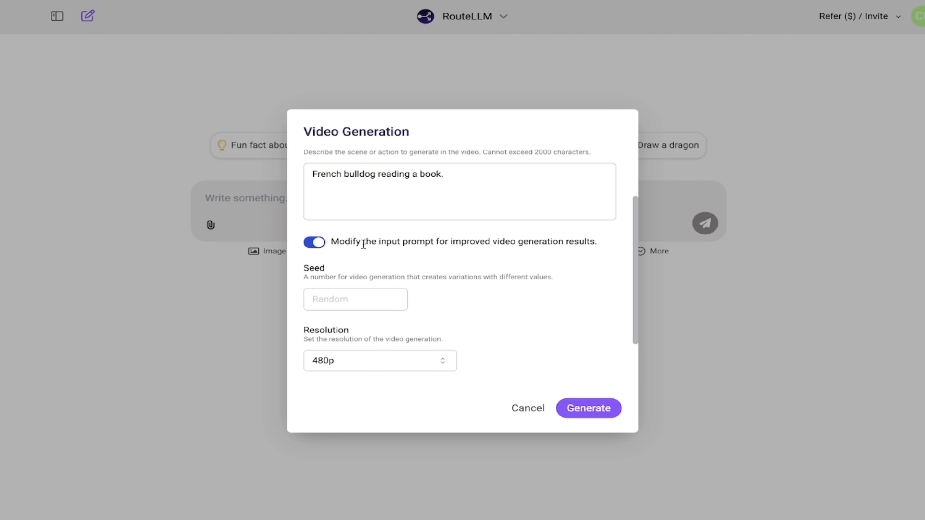
{"action": "mouse_move", "coordinate": [370, 254]}
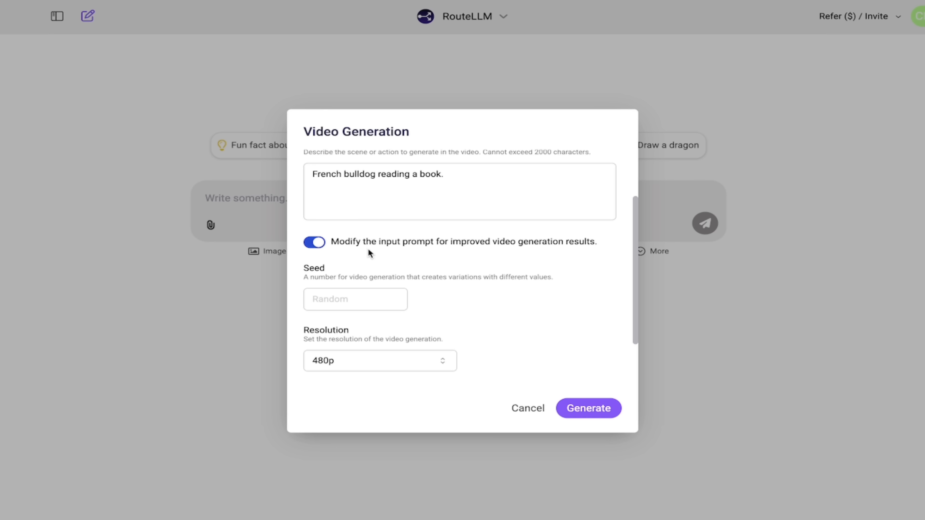
{"action": "left_click", "coordinate": [379, 361]}
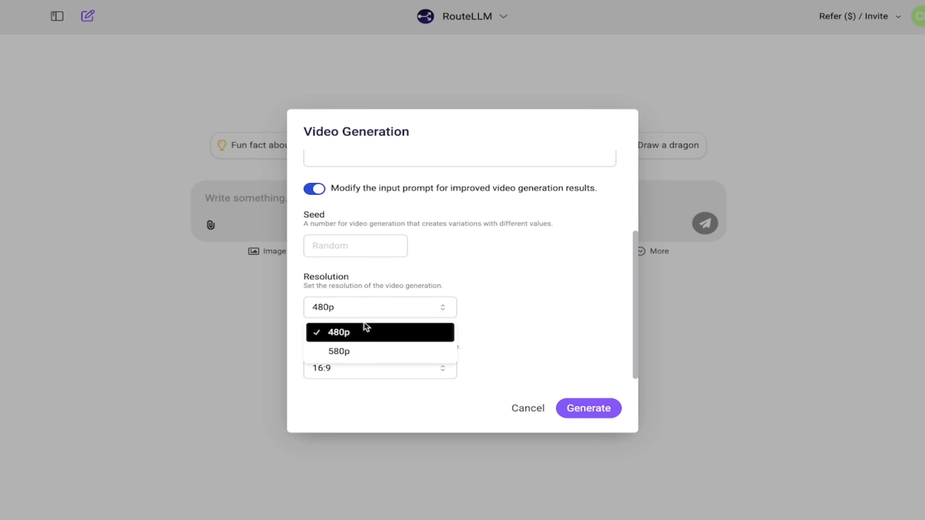
{"action": "mouse_move", "coordinate": [360, 353]}
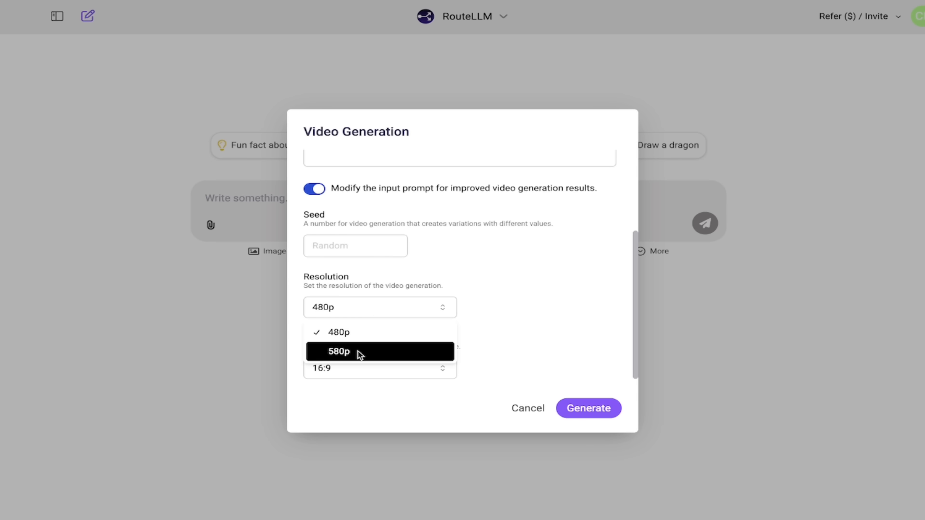
{"action": "left_click", "coordinate": [337, 352]}
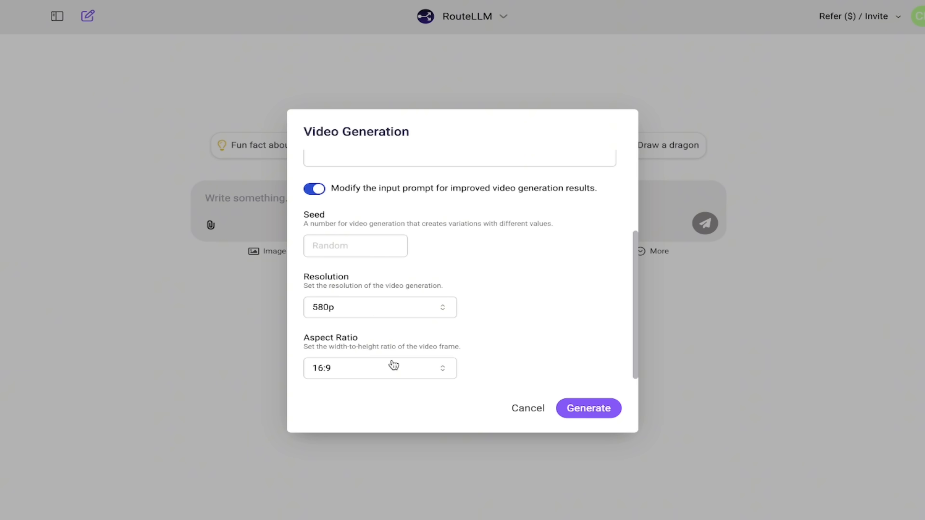
{"action": "mouse_move", "coordinate": [366, 370]}
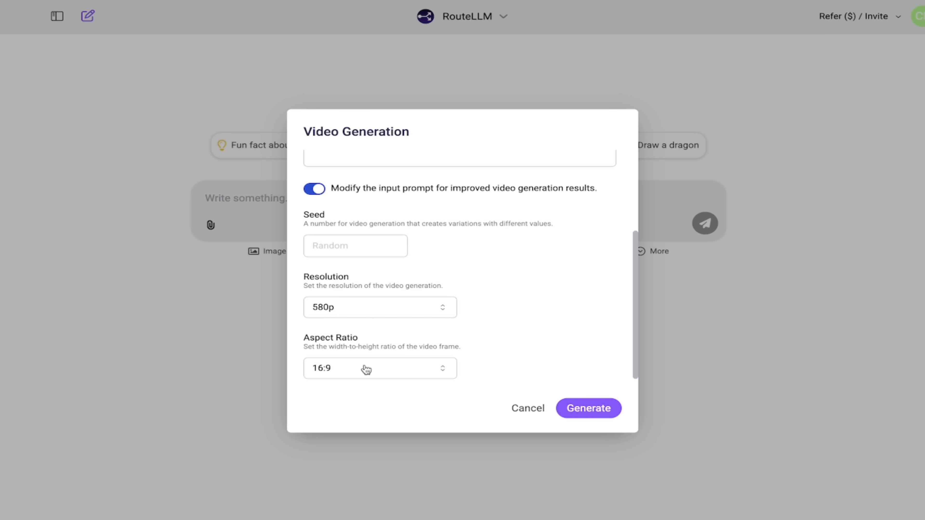
Set the aspect ratio to 16:9 after briefly trying 9:16
{"action": "left_click", "coordinate": [379, 368]}
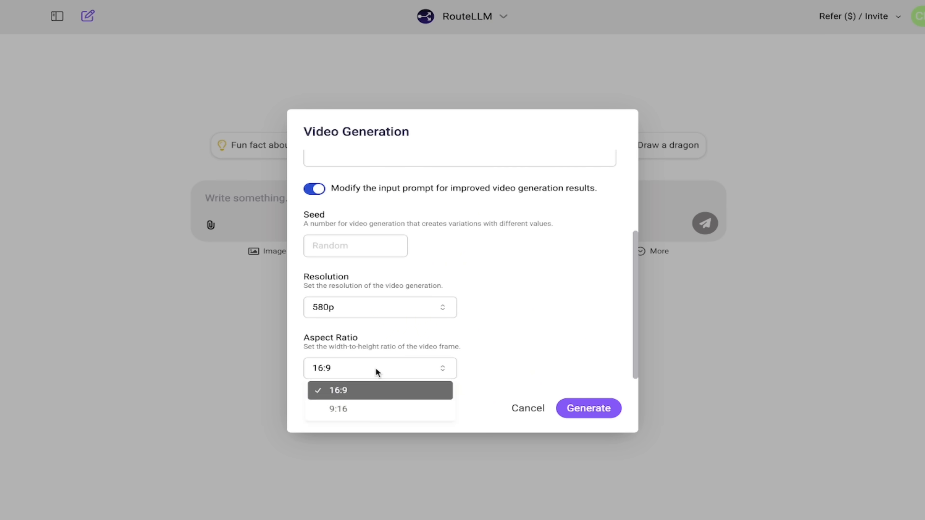
{"action": "left_click", "coordinate": [338, 409]}
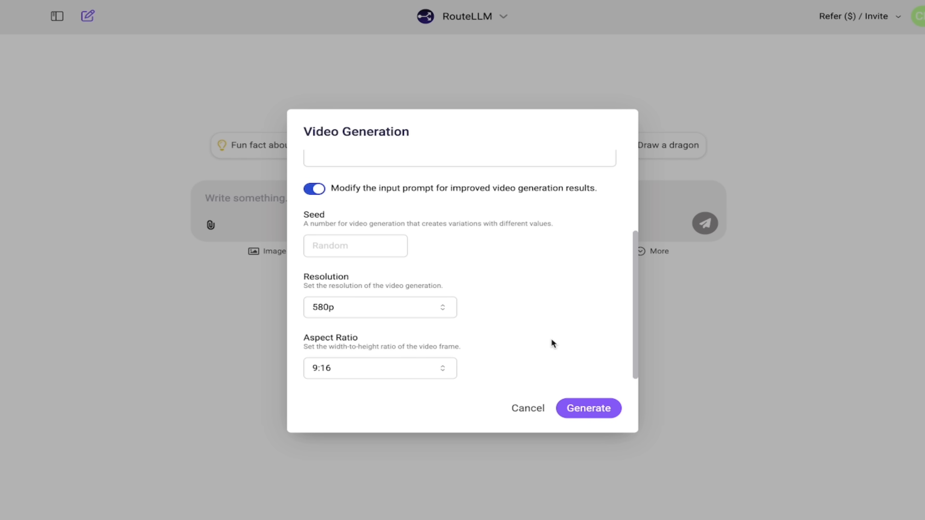
{"action": "left_click", "coordinate": [380, 368]}
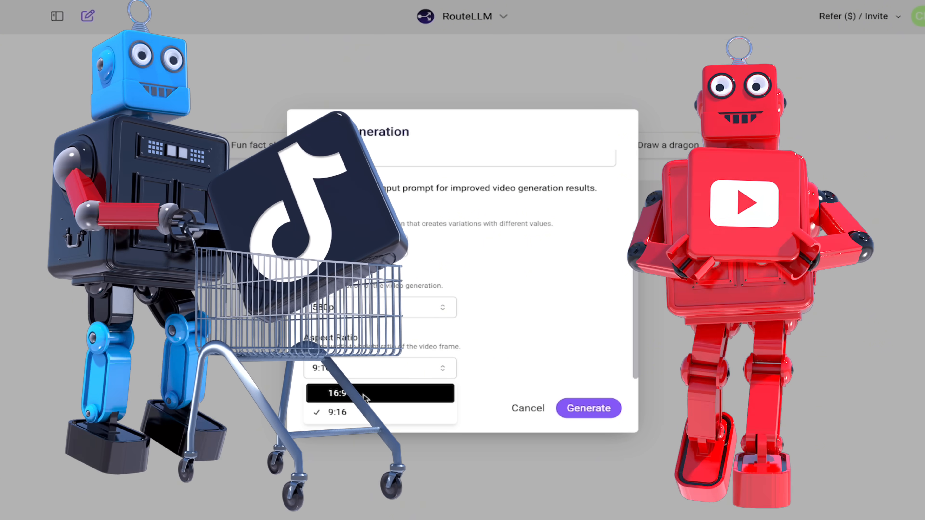
{"action": "left_click", "coordinate": [343, 394]}
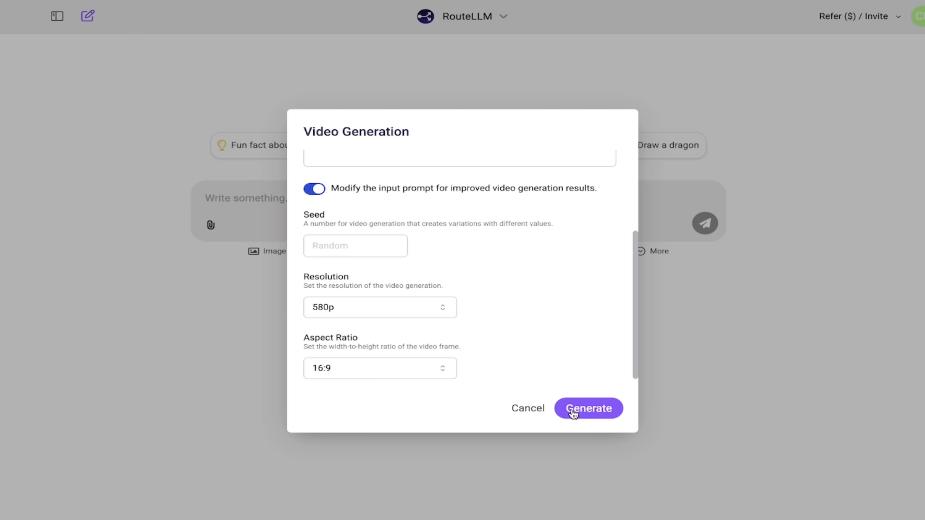
{"action": "mouse_move", "coordinate": [587, 395]}
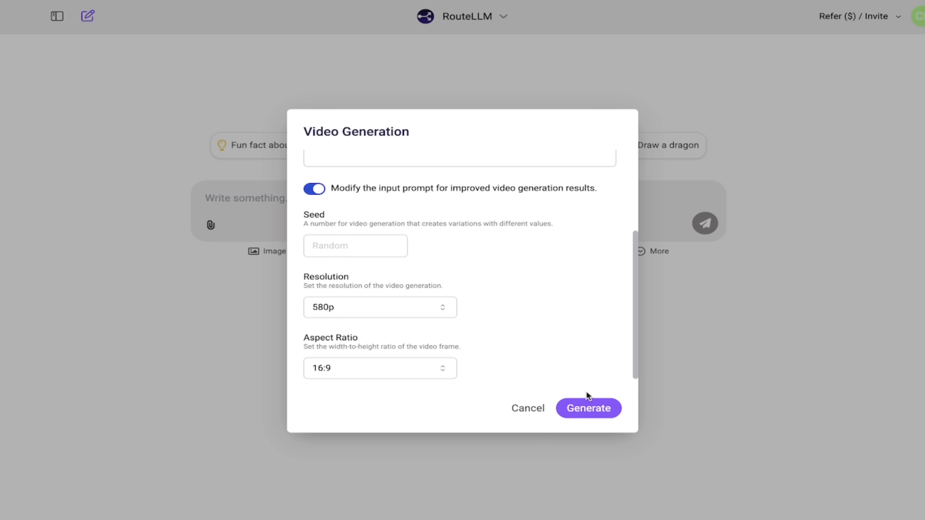
Generate the Wan 2.1 video of a French bulldog reading a book in the chat
{"action": "left_click", "coordinate": [587, 408]}
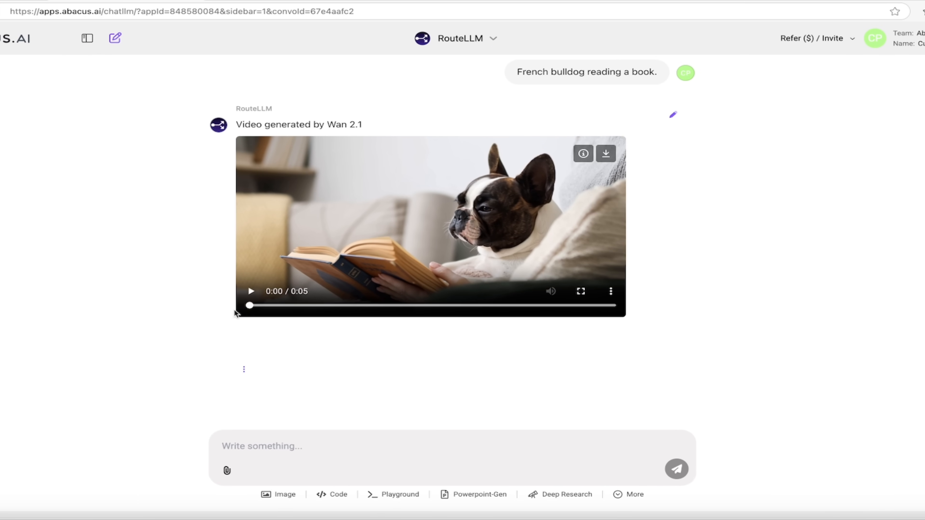
{"action": "mouse_move", "coordinate": [139, 307]}
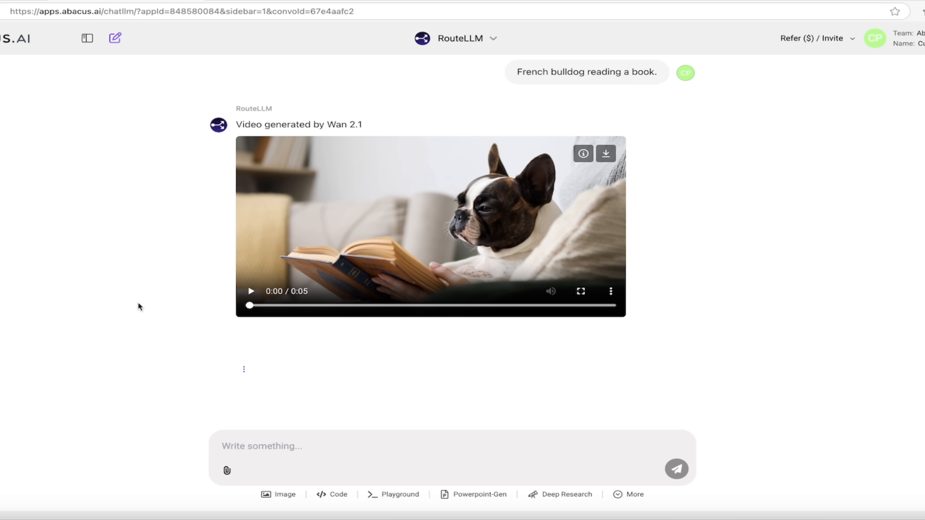
{"action": "mouse_move", "coordinate": [278, 291]}
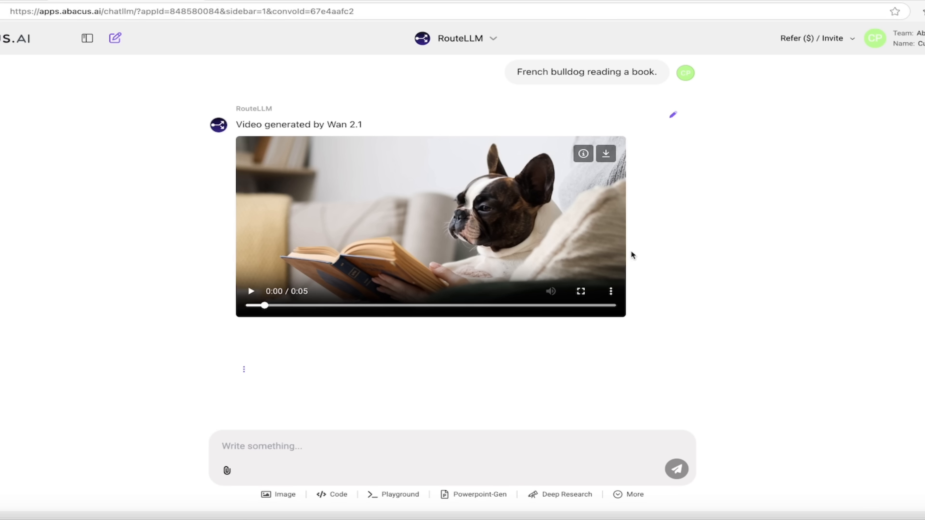
{"action": "mouse_move", "coordinate": [583, 154]}
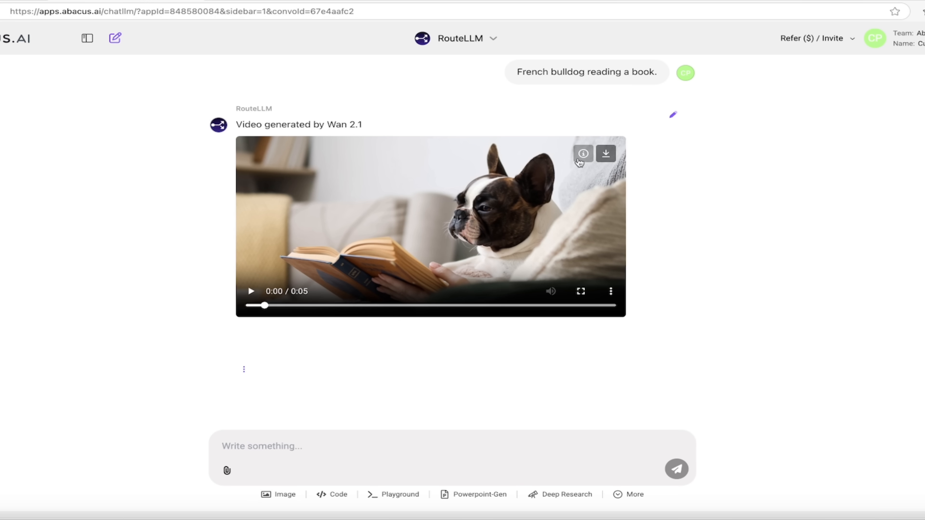
{"action": "left_click", "coordinate": [583, 153]}
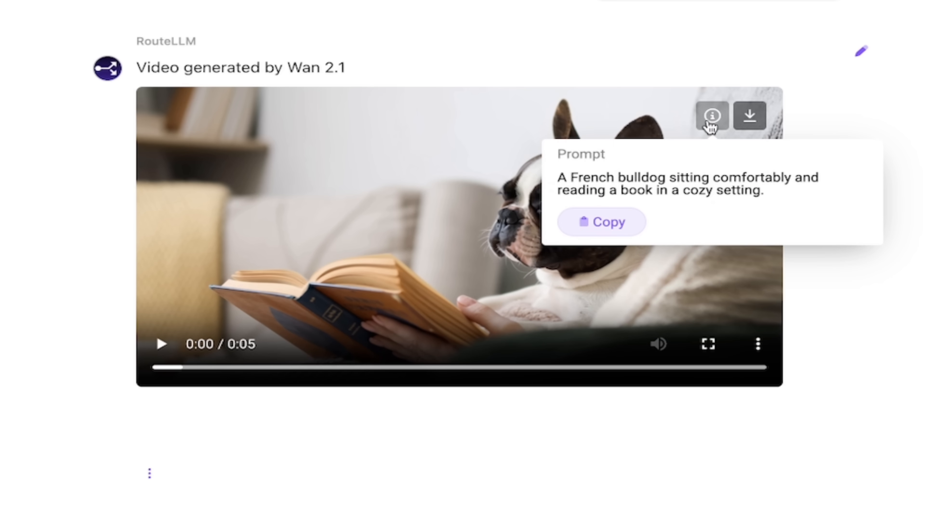
{"action": "mouse_move", "coordinate": [652, 189]}
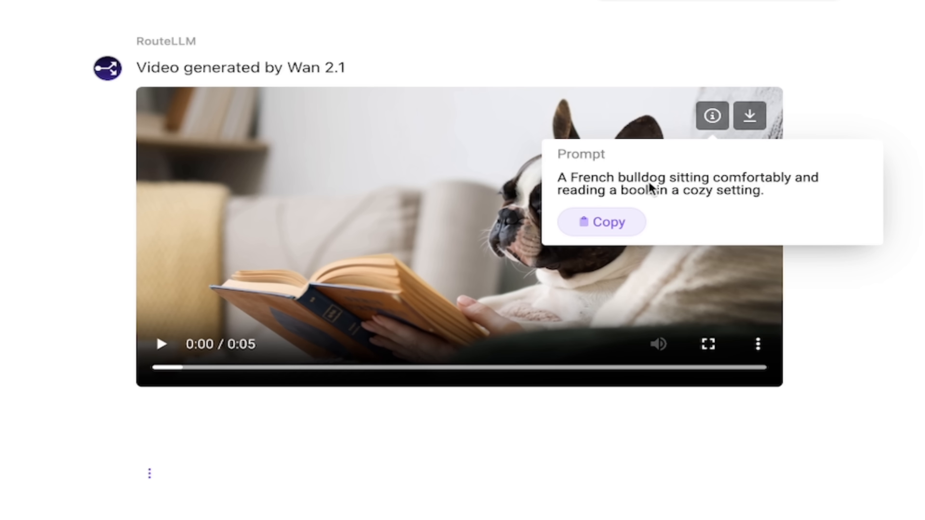
{"action": "mouse_move", "coordinate": [643, 185]}
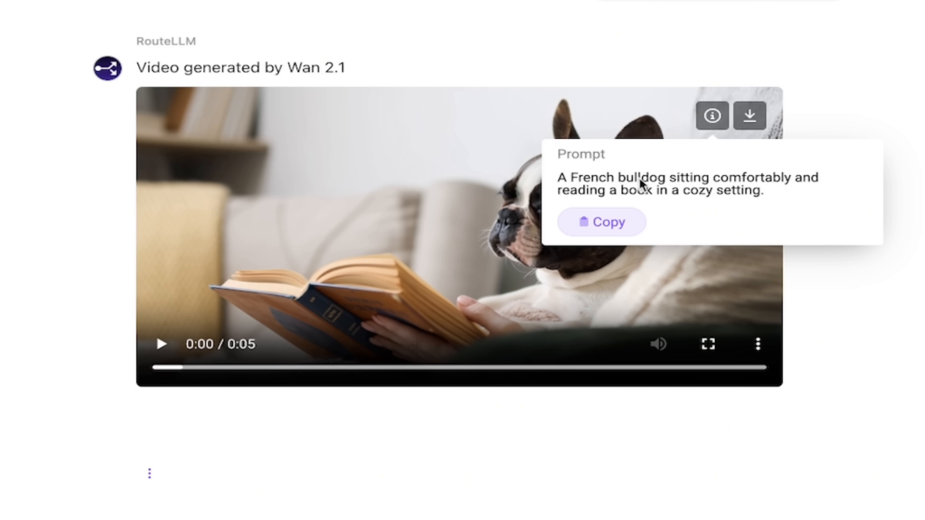
{"action": "mouse_move", "coordinate": [721, 184]}
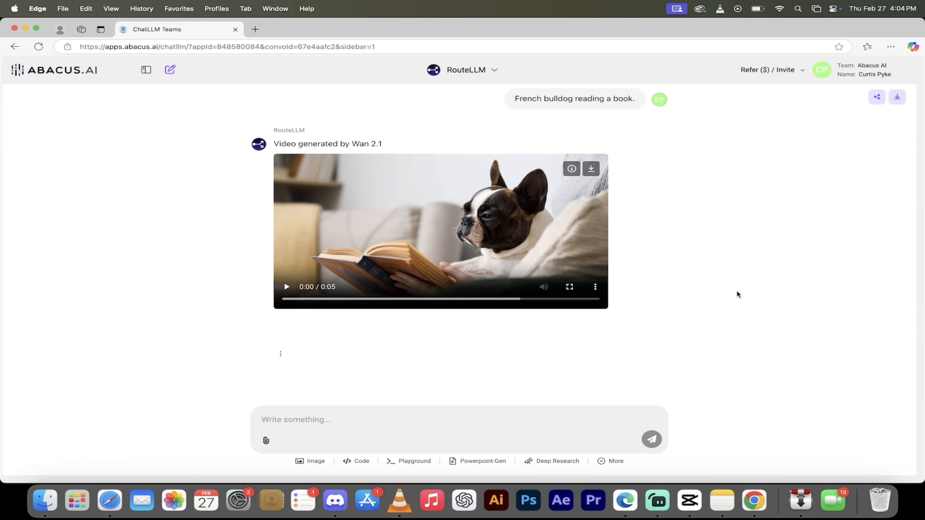
{"action": "mouse_move", "coordinate": [408, 173]}
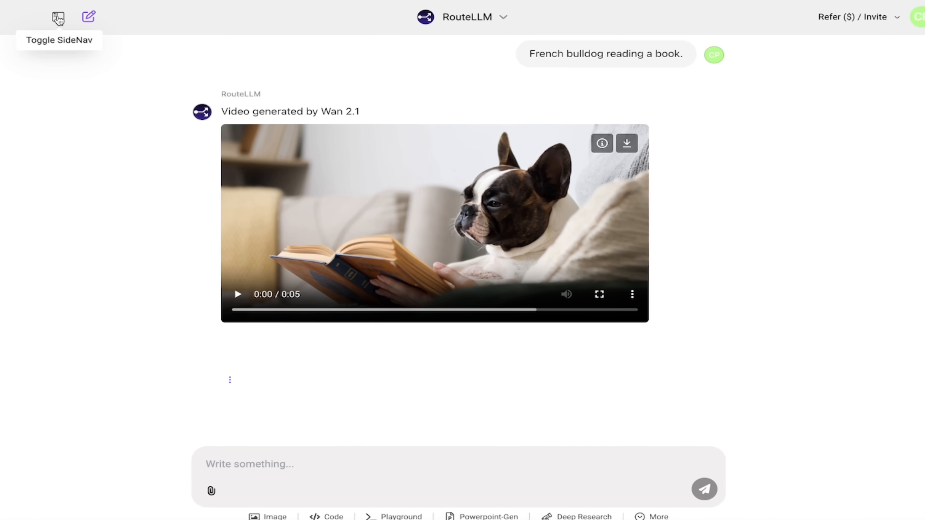
Start a new empty chat with RouteLLM, toggling the side navigation open and closed
{"action": "left_click", "coordinate": [89, 16]}
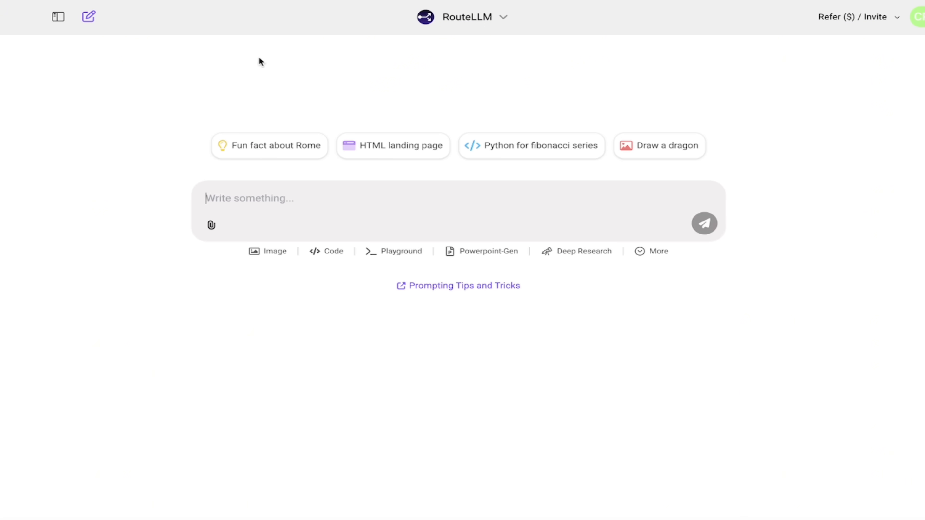
{"action": "mouse_move", "coordinate": [199, 120]}
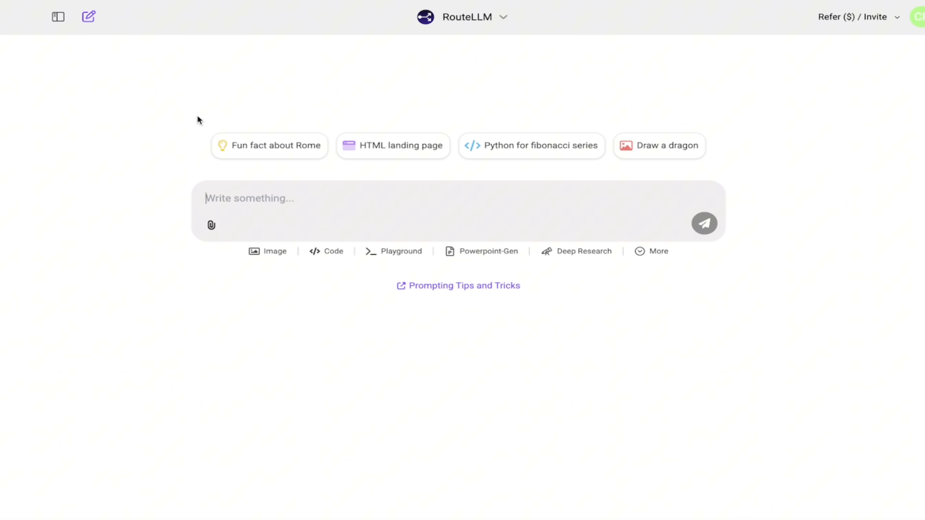
{"action": "mouse_move", "coordinate": [65, 29]}
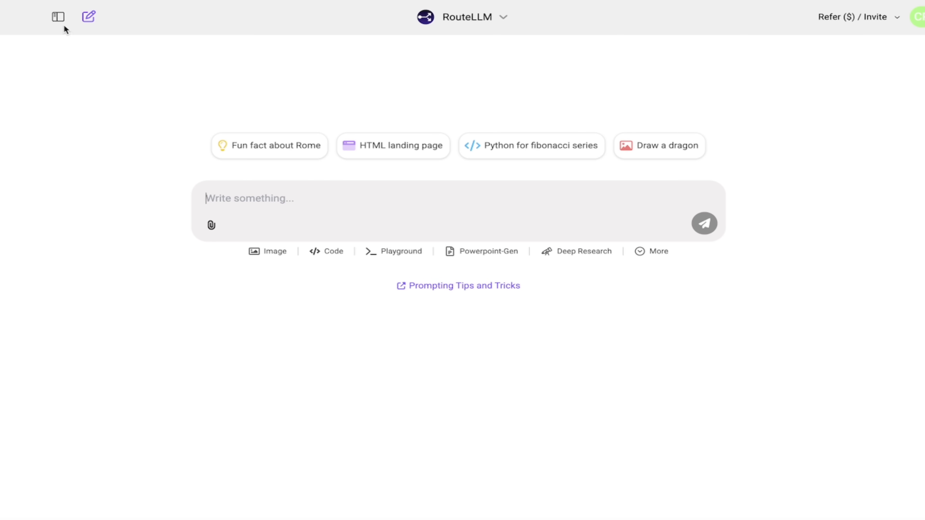
{"action": "left_click", "coordinate": [58, 16]}
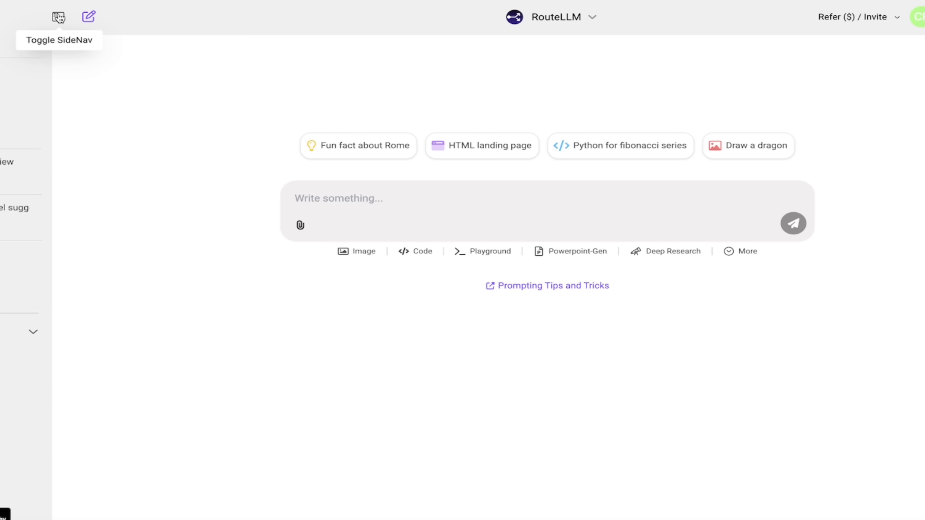
{"action": "left_click", "coordinate": [58, 16]}
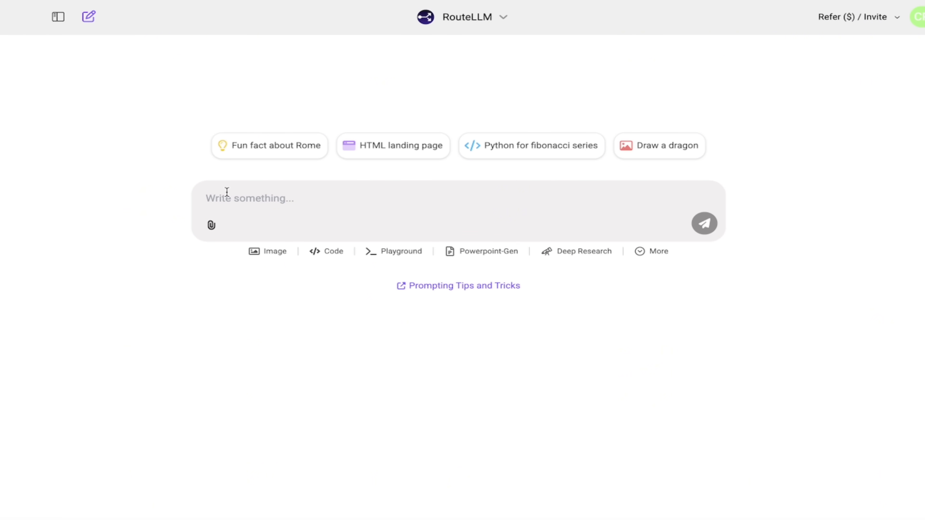
{"action": "mouse_move", "coordinate": [305, 155]}
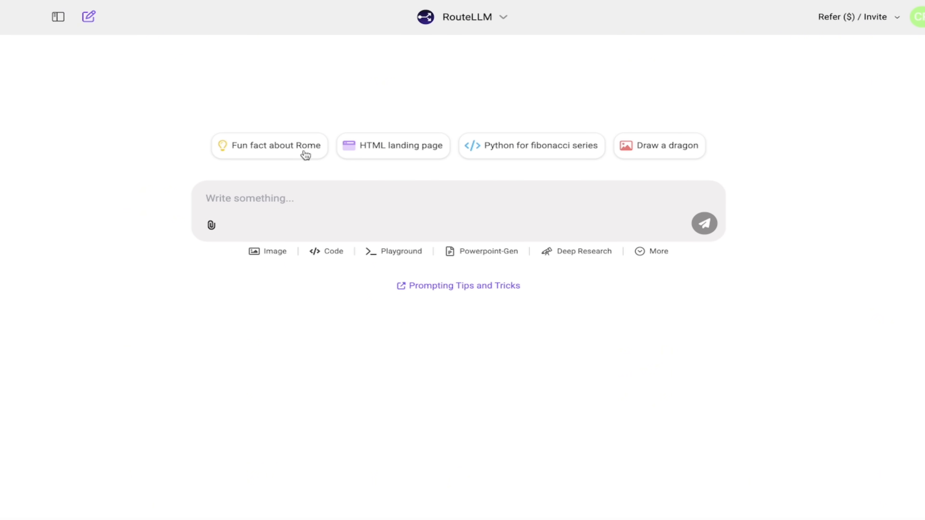
Start a video generation via More > Video-Gen and choose Veo 2 as the model
{"action": "left_click", "coordinate": [658, 250]}
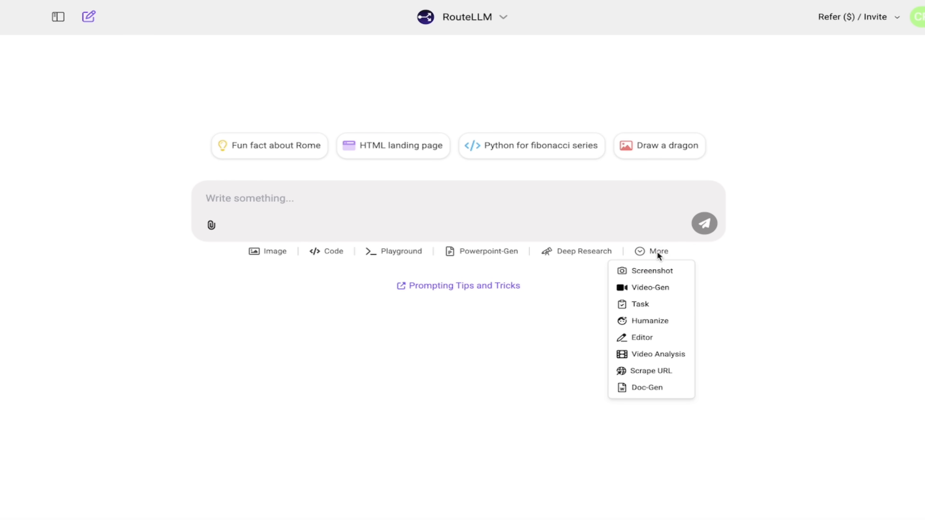
{"action": "left_click", "coordinate": [649, 287]}
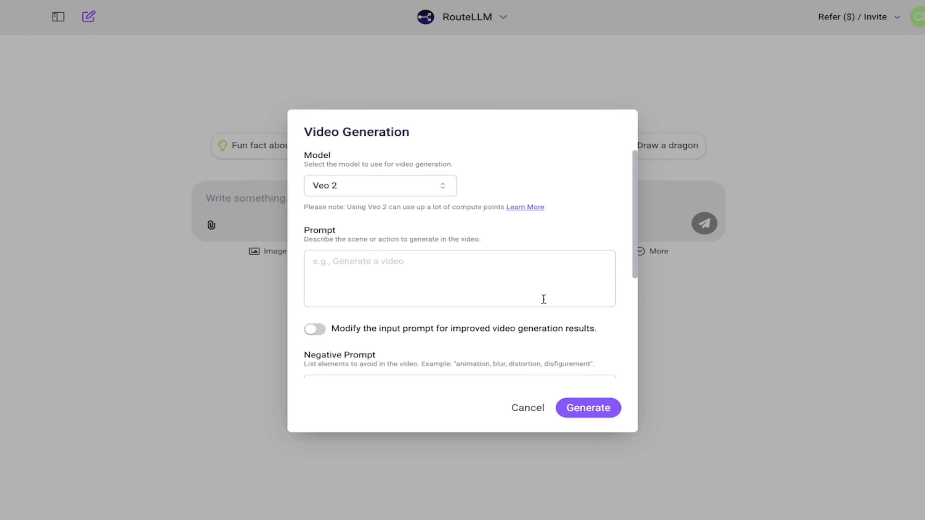
{"action": "left_click", "coordinate": [380, 185]}
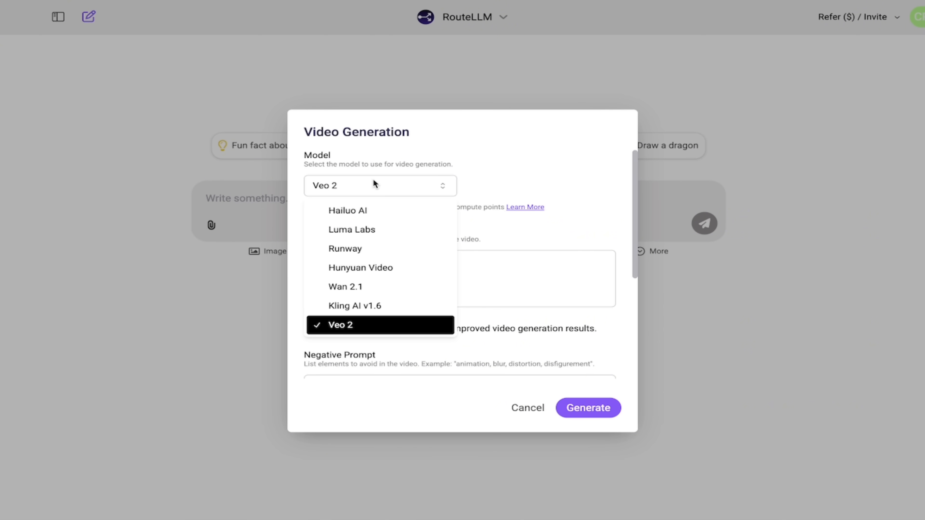
{"action": "mouse_move", "coordinate": [368, 331]}
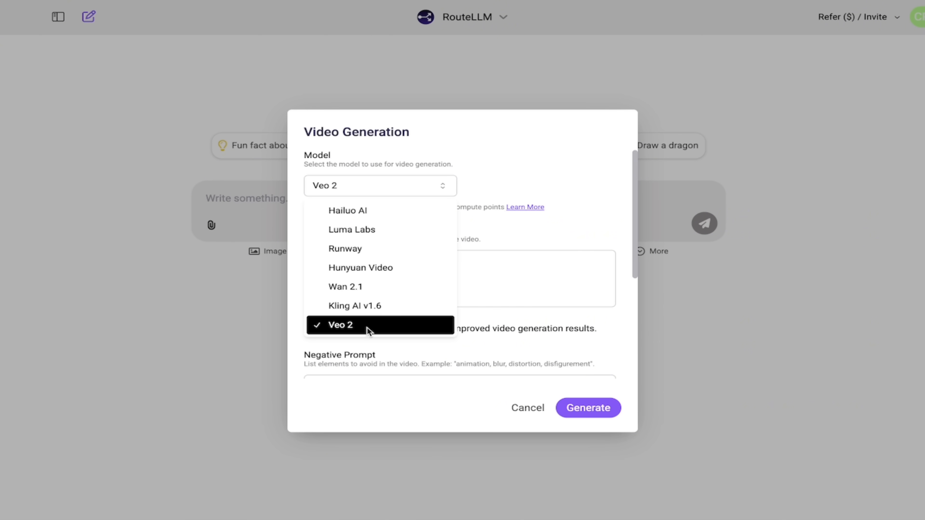
{"action": "left_click", "coordinate": [338, 326]}
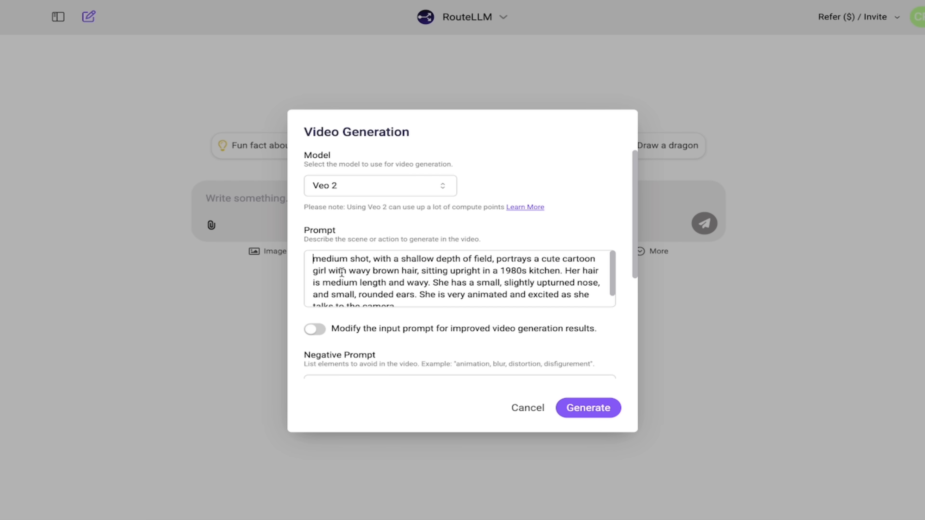
{"action": "scroll", "scroll_direction": "down", "scroll_amount": 3}
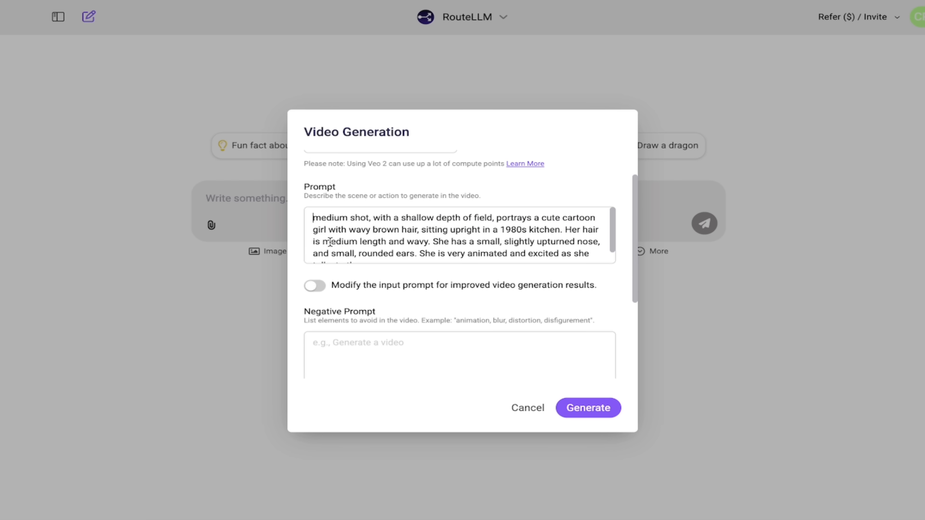
{"action": "mouse_move", "coordinate": [330, 238]}
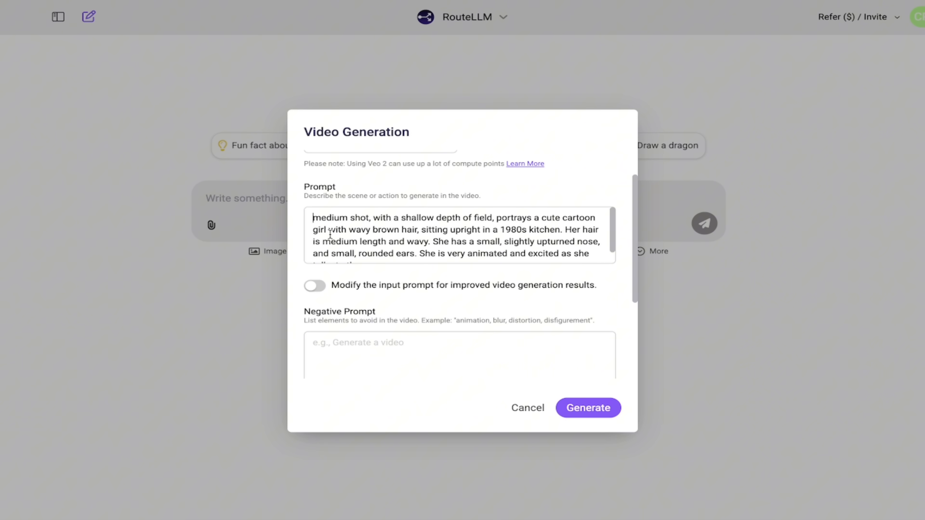
{"action": "mouse_move", "coordinate": [404, 226]}
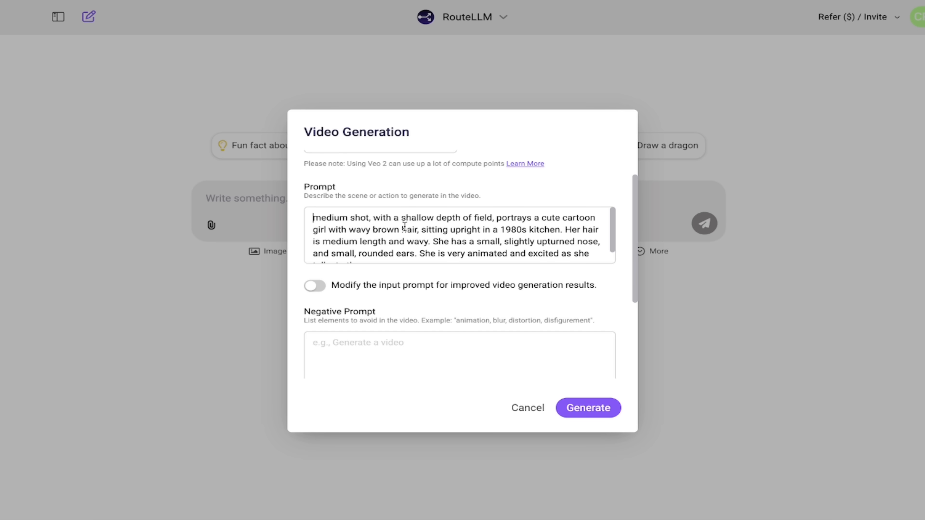
{"action": "scroll", "scroll_direction": "down", "scroll_amount": 3}
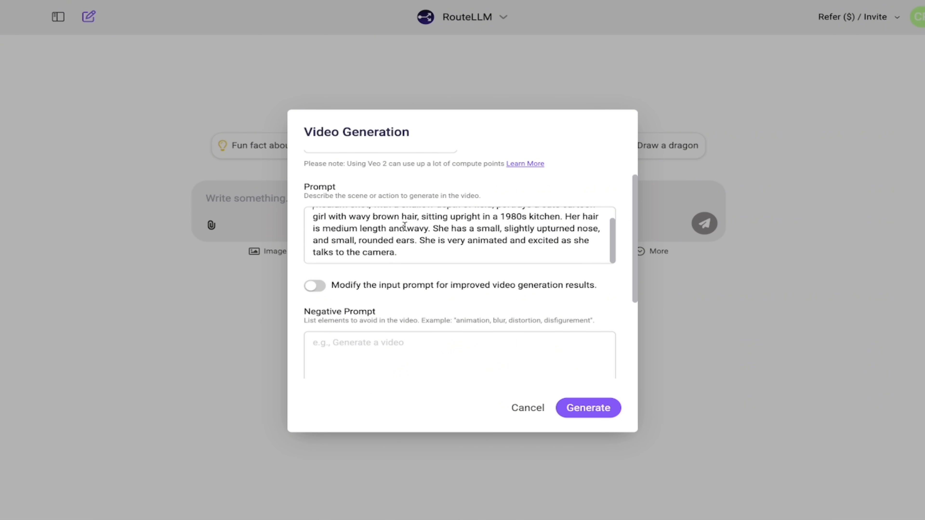
{"action": "scroll", "scroll_direction": "down", "scroll_amount": 3}
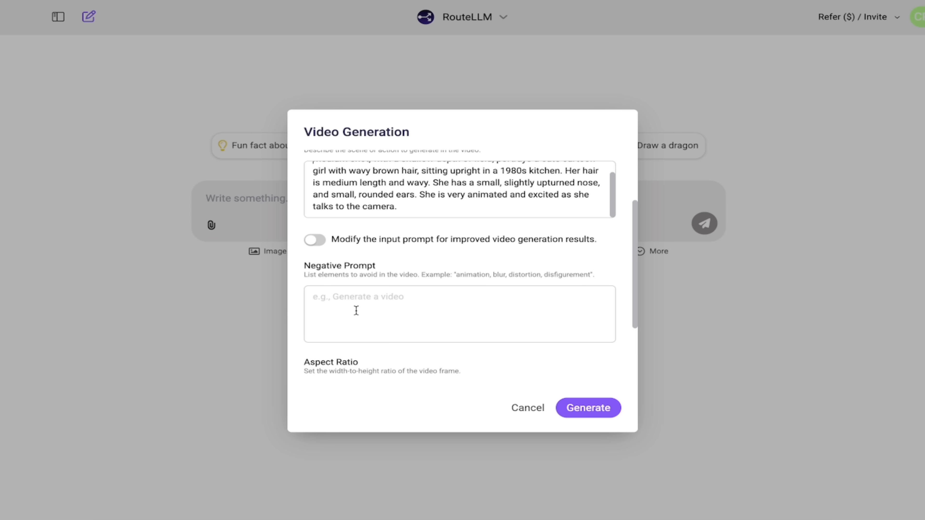
{"action": "scroll", "scroll_direction": "down", "scroll_amount": 3}
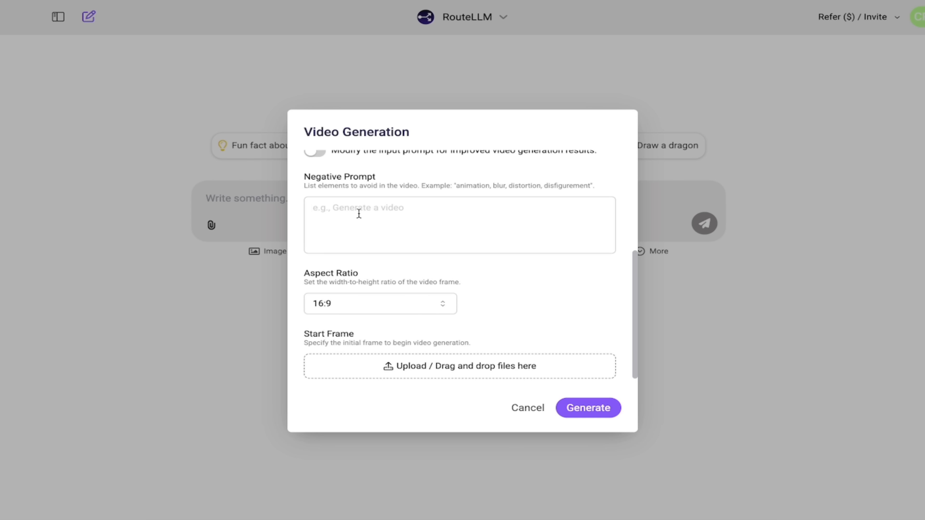
Change the Veo 2 video's aspect ratio from 9:16 to 16:9 landscape
{"action": "left_click", "coordinate": [381, 303]}
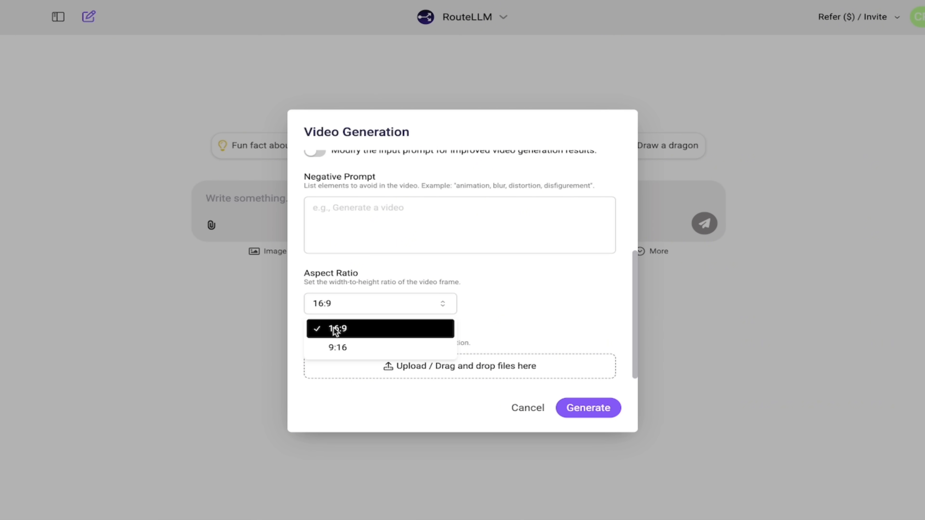
{"action": "mouse_move", "coordinate": [336, 348]}
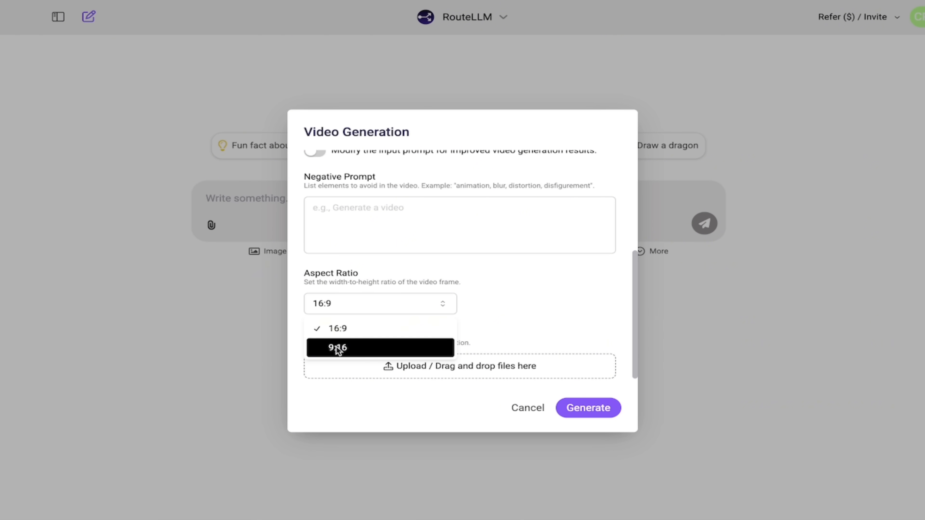
{"action": "left_click", "coordinate": [336, 347]}
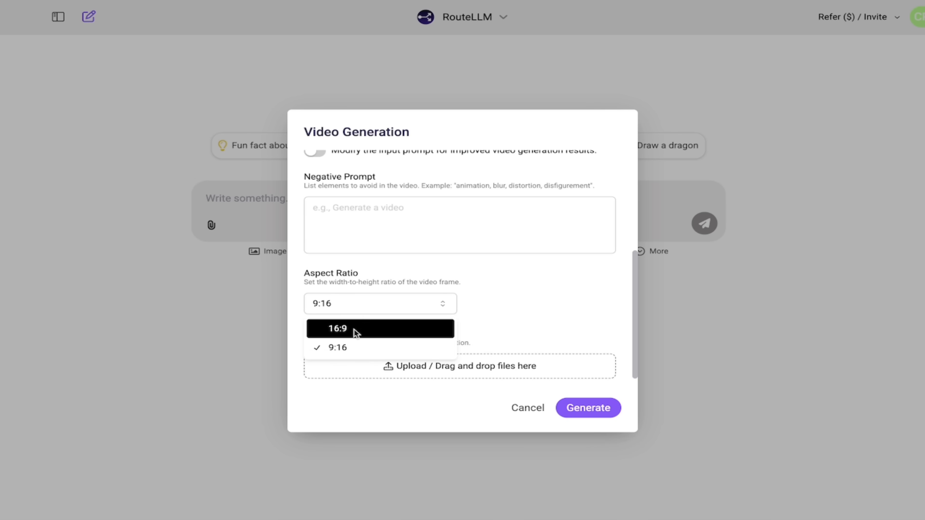
{"action": "left_click", "coordinate": [337, 328]}
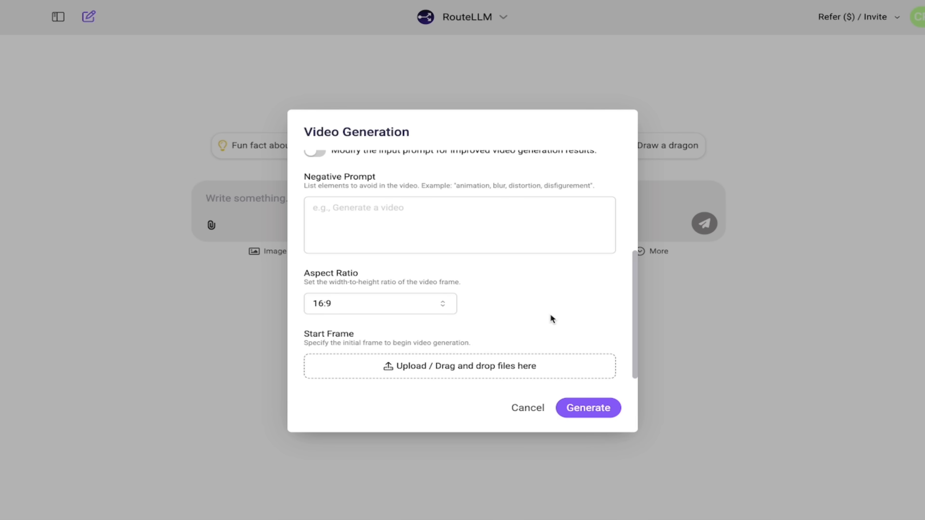
{"action": "mouse_move", "coordinate": [522, 349]}
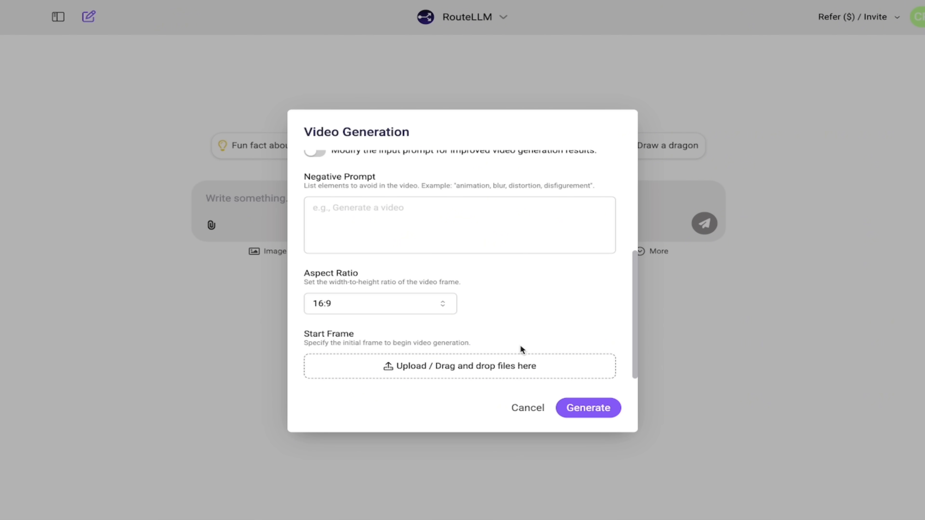
{"action": "mouse_move", "coordinate": [501, 366]}
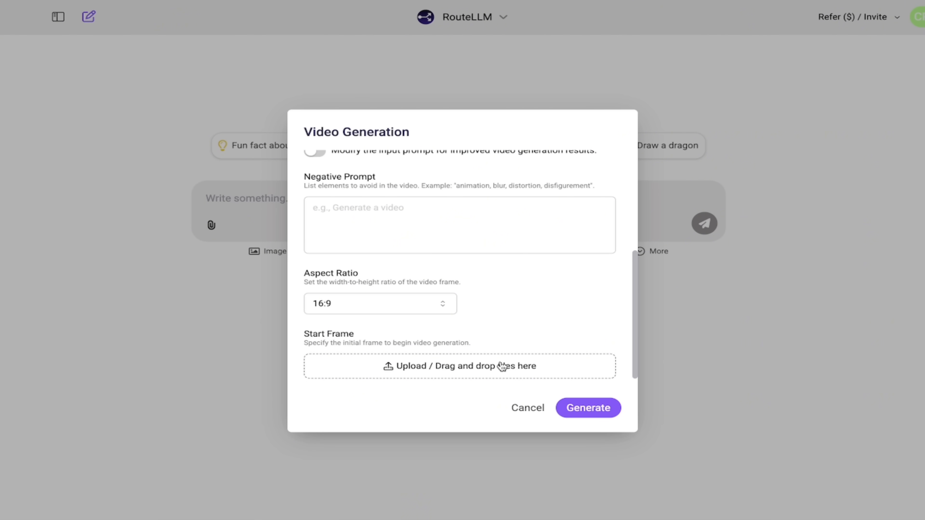
{"action": "mouse_move", "coordinate": [588, 408]}
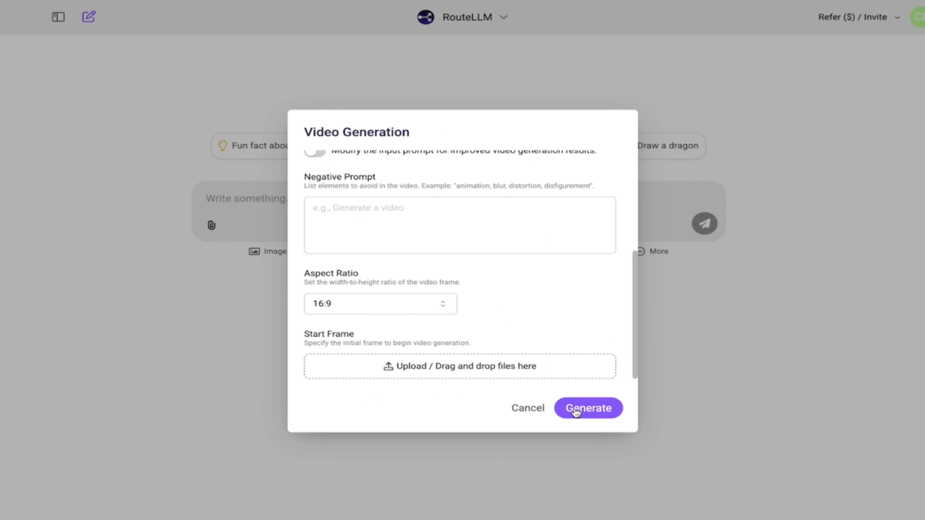
Generate the five-second Veo 2 video of the cartoon lady in a 1980s kitchen
{"action": "left_click", "coordinate": [587, 408]}
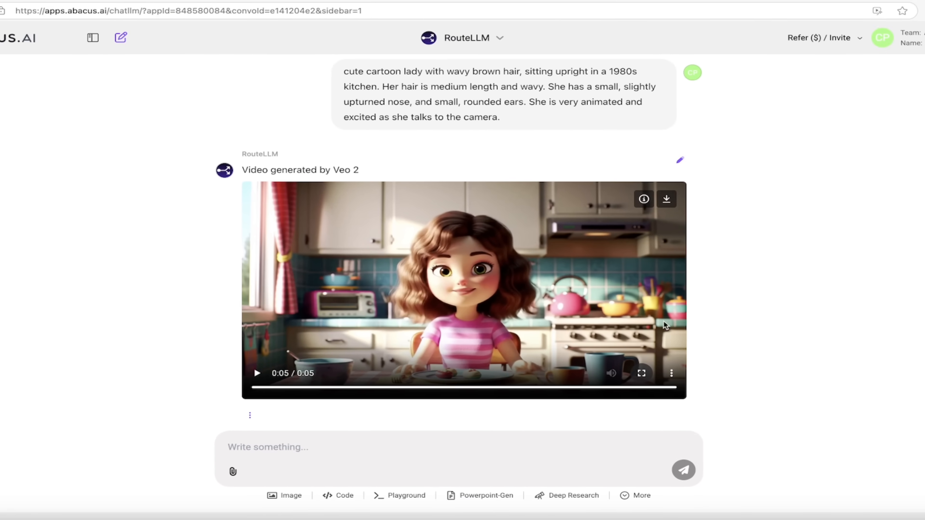
{"action": "mouse_move", "coordinate": [875, 485]}
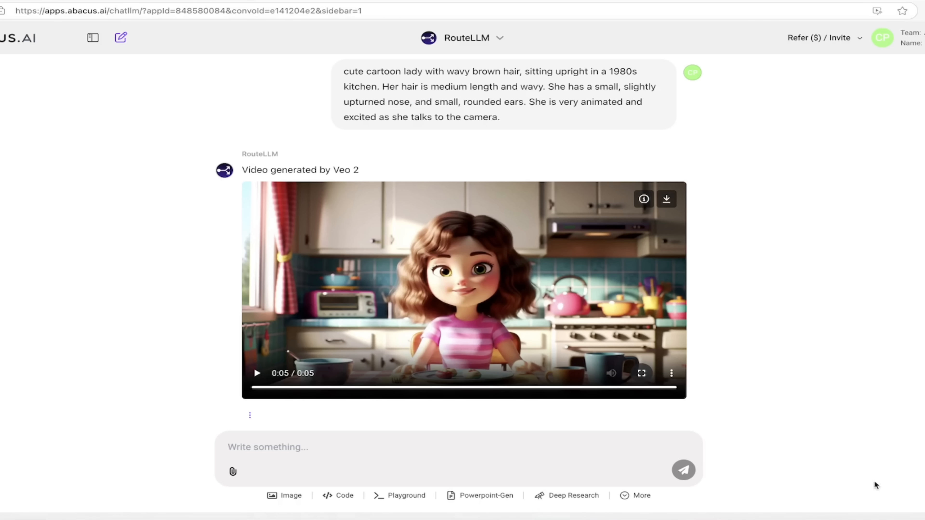
{"action": "mouse_move", "coordinate": [742, 375]}
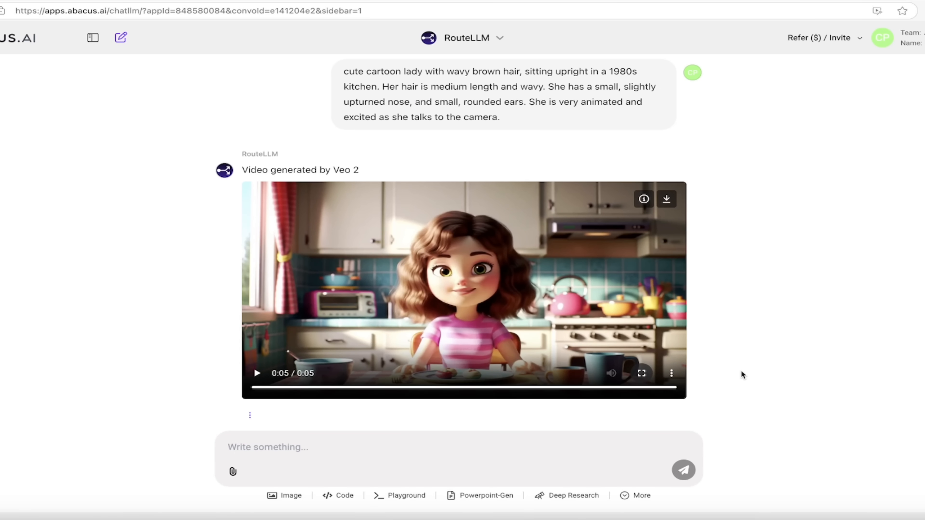
{"action": "mouse_move", "coordinate": [641, 496]}
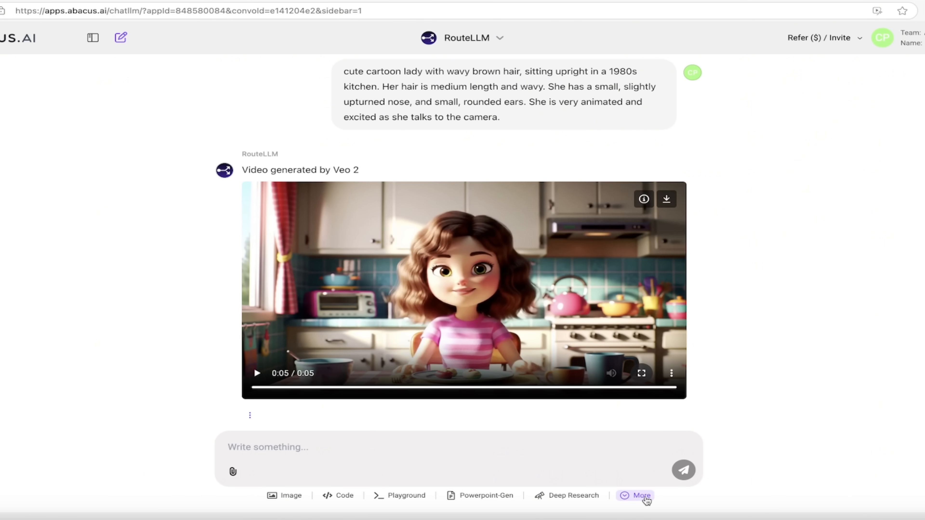
{"action": "mouse_move", "coordinate": [638, 496]}
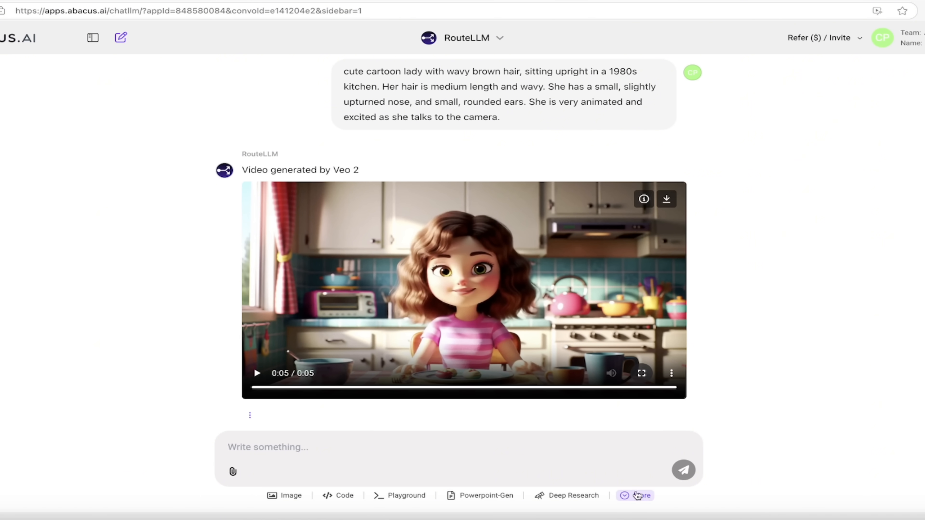
Inspect the Video-Gen duration choices of 5 to 8 seconds, then cancel without generating
{"action": "left_click", "coordinate": [641, 496]}
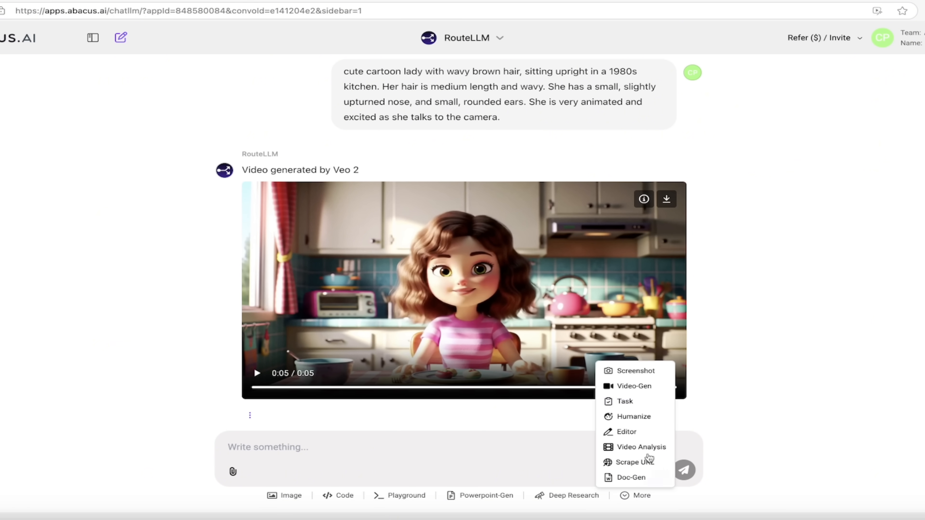
{"action": "left_click", "coordinate": [631, 386]}
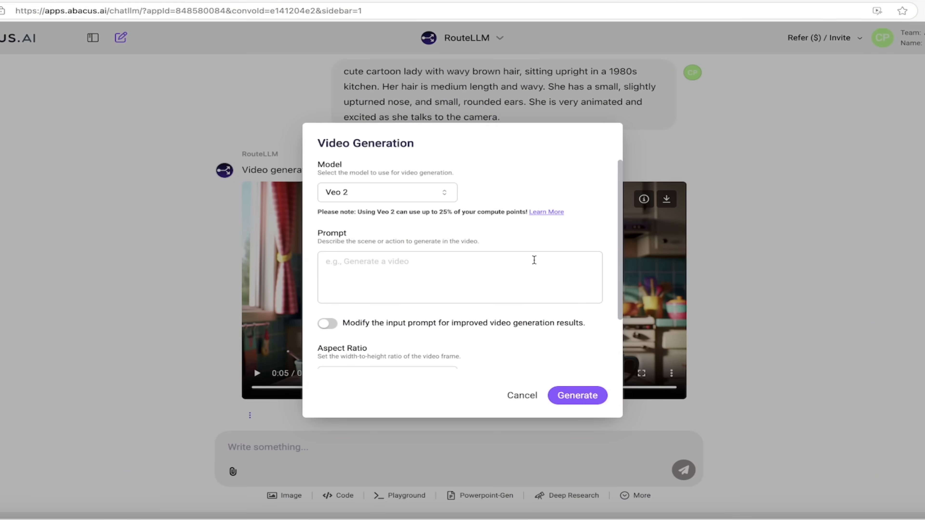
{"action": "scroll", "scroll_direction": "down", "scroll_amount": 3}
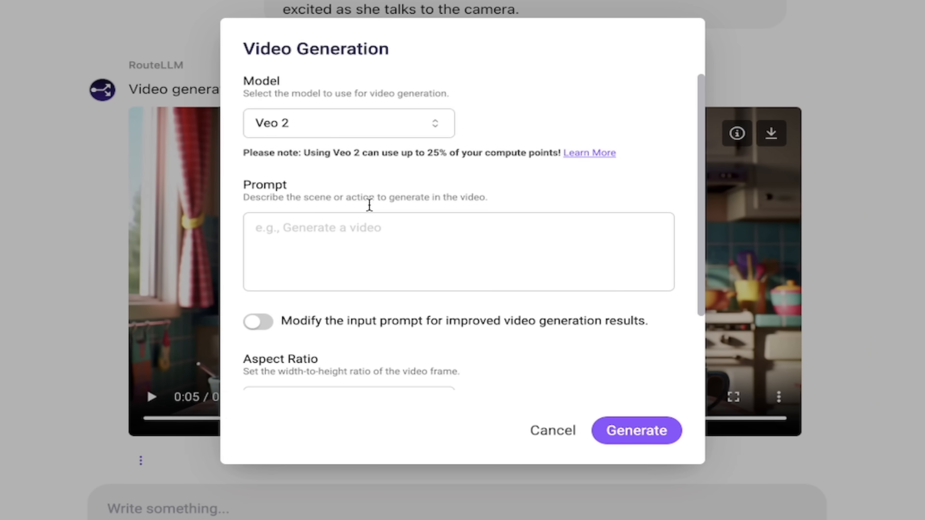
{"action": "left_click", "coordinate": [348, 375]}
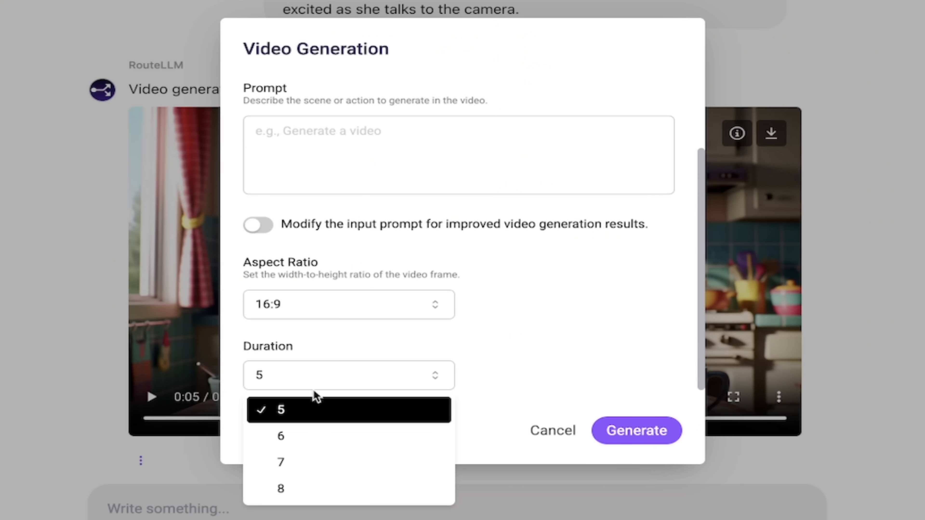
{"action": "mouse_move", "coordinate": [289, 489]}
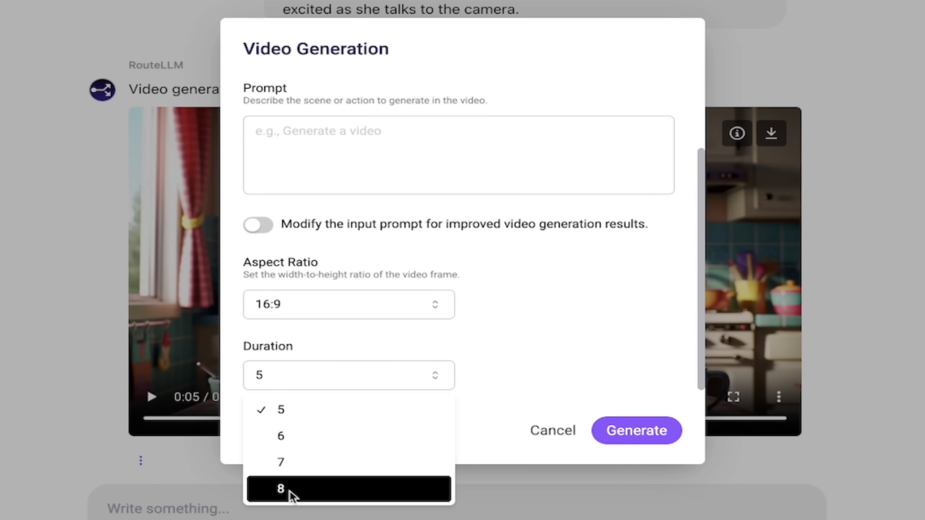
{"action": "left_click", "coordinate": [570, 312]}
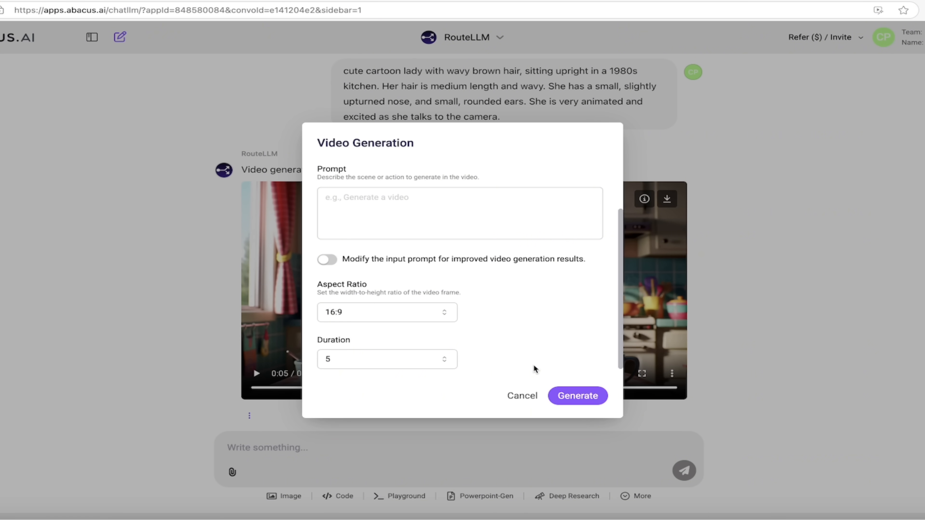
{"action": "left_click", "coordinate": [521, 395]}
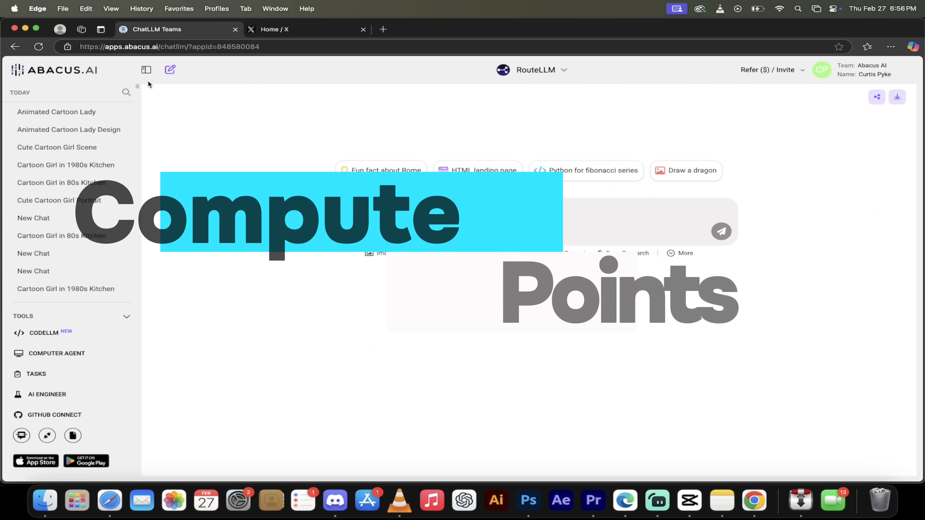
Collapse the chat history sidebar and navigate to the account Profile page via the avatar menu
{"action": "left_click", "coordinate": [146, 70]}
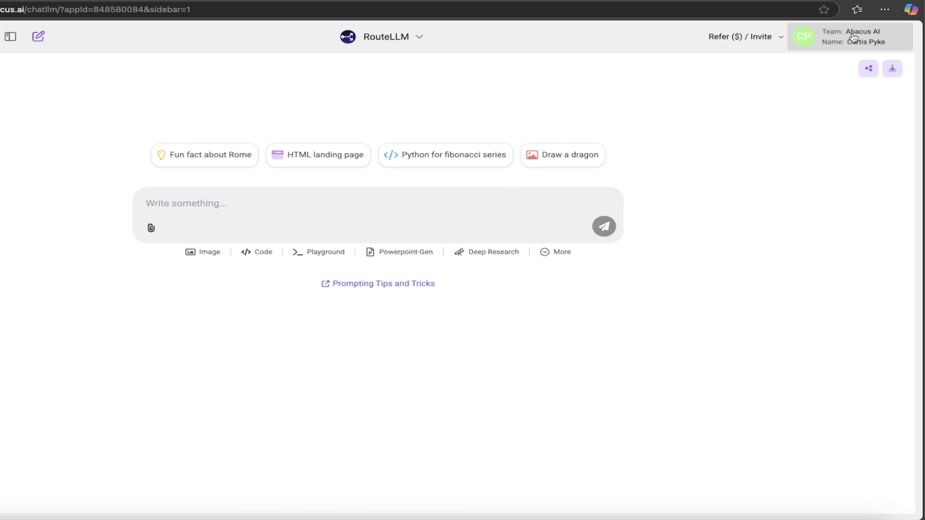
{"action": "left_click", "coordinate": [803, 37]}
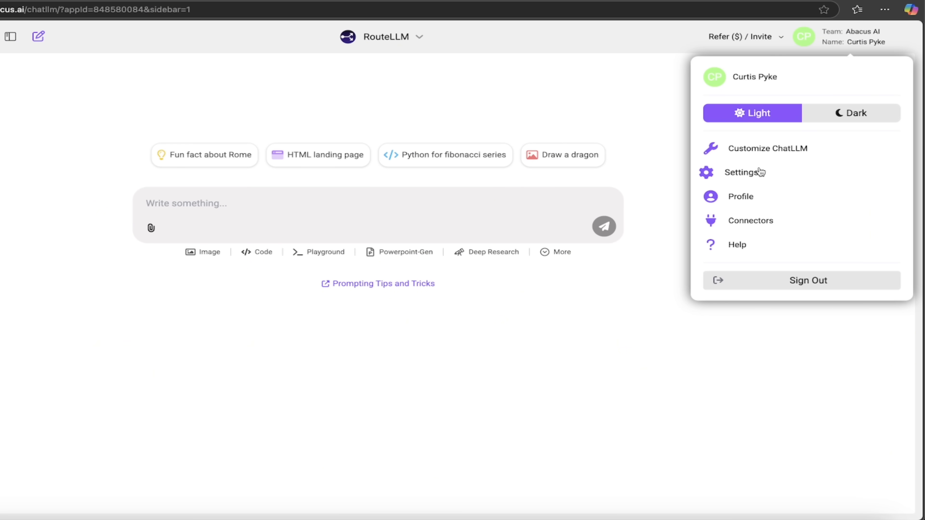
{"action": "left_click", "coordinate": [741, 197]}
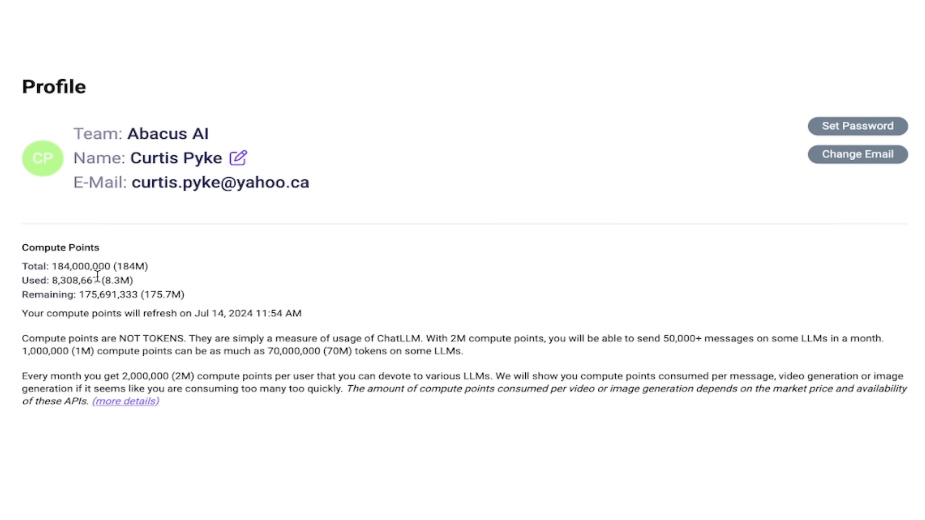
{"action": "mouse_move", "coordinate": [97, 281]}
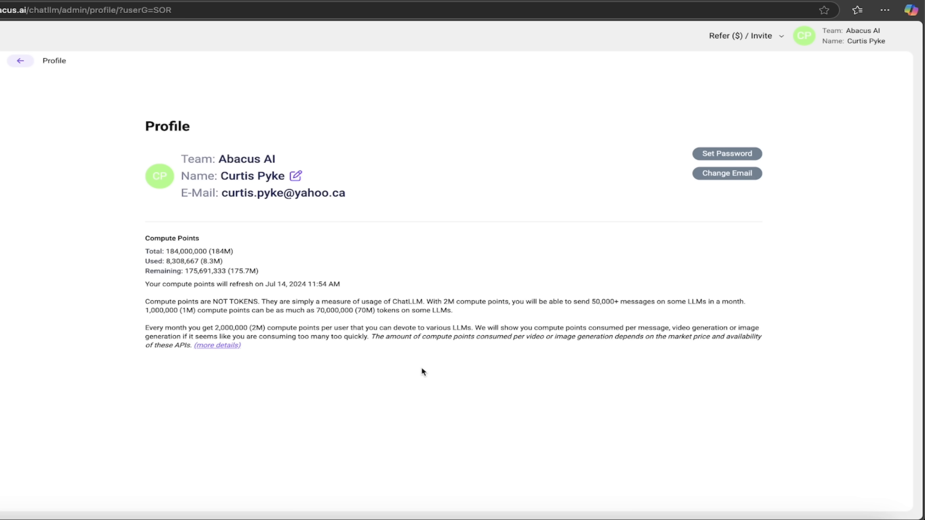
{"action": "mouse_move", "coordinate": [99, 187]}
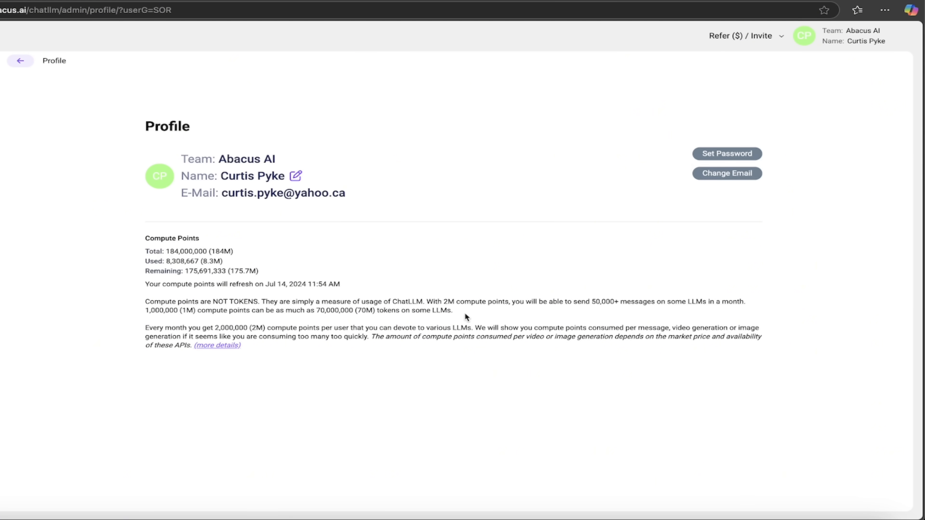
{"action": "mouse_move", "coordinate": [11, 72]}
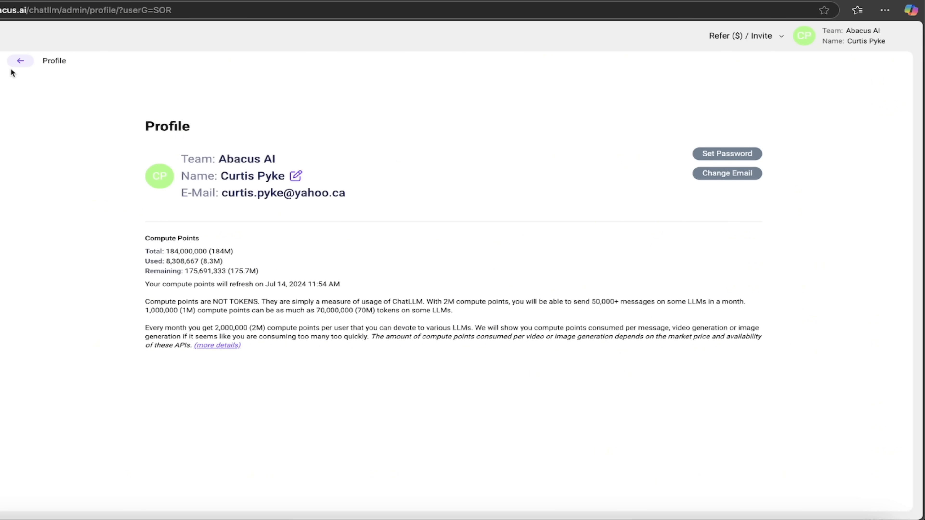